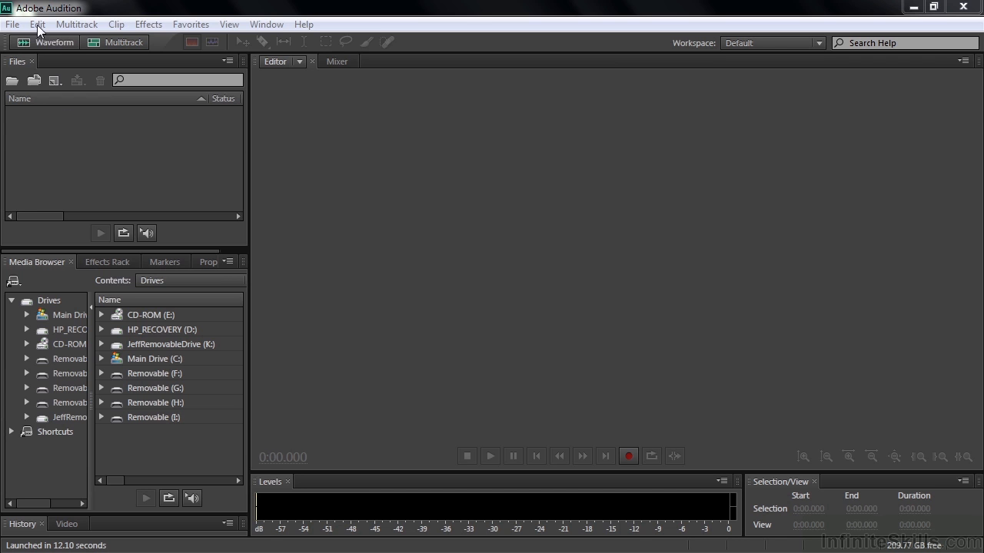
Step: Reveal the Edit menu's Preferences submenu listing the preference categories
left_click(37, 25)
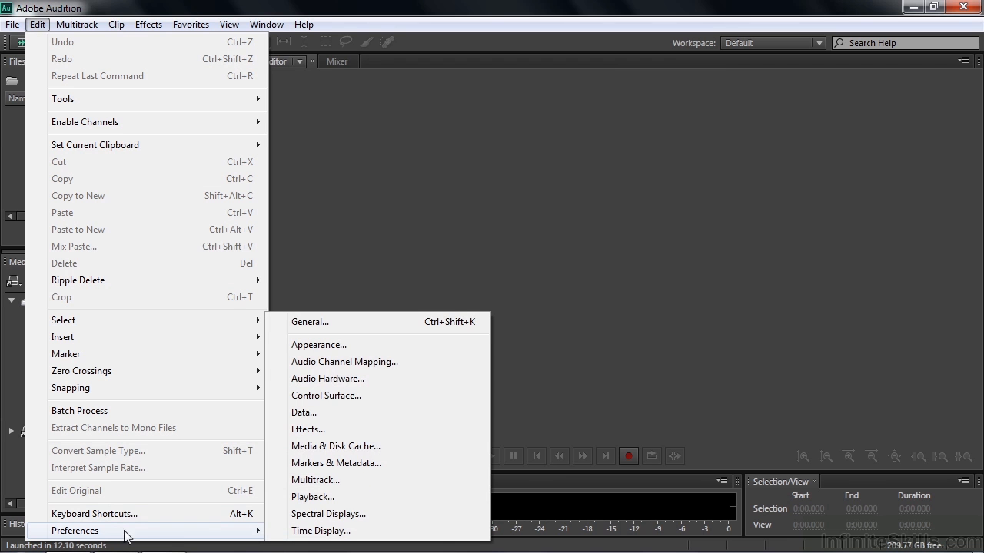
mouse_move(329, 378)
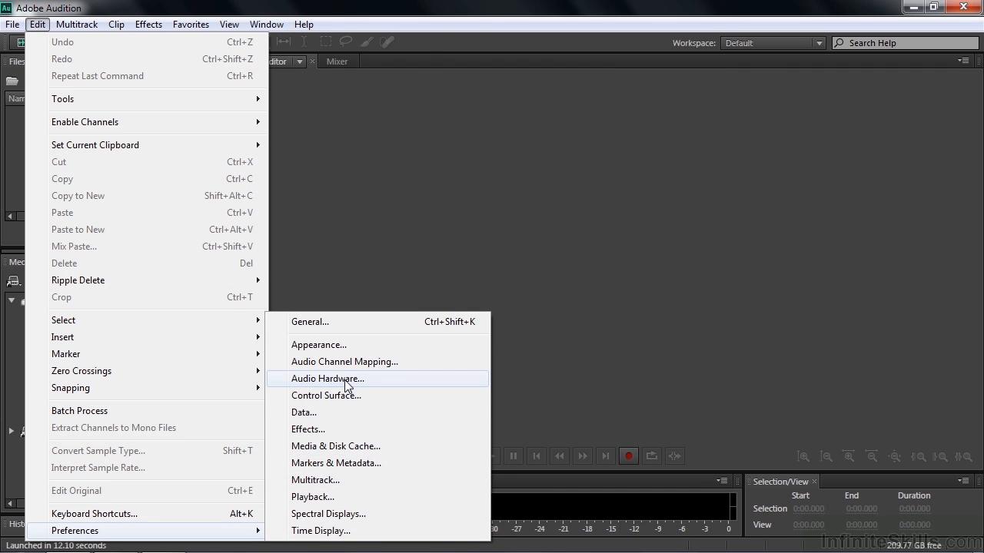
Step: Show the Audio Hardware preferences and keep MME as the device class
left_click(329, 378)
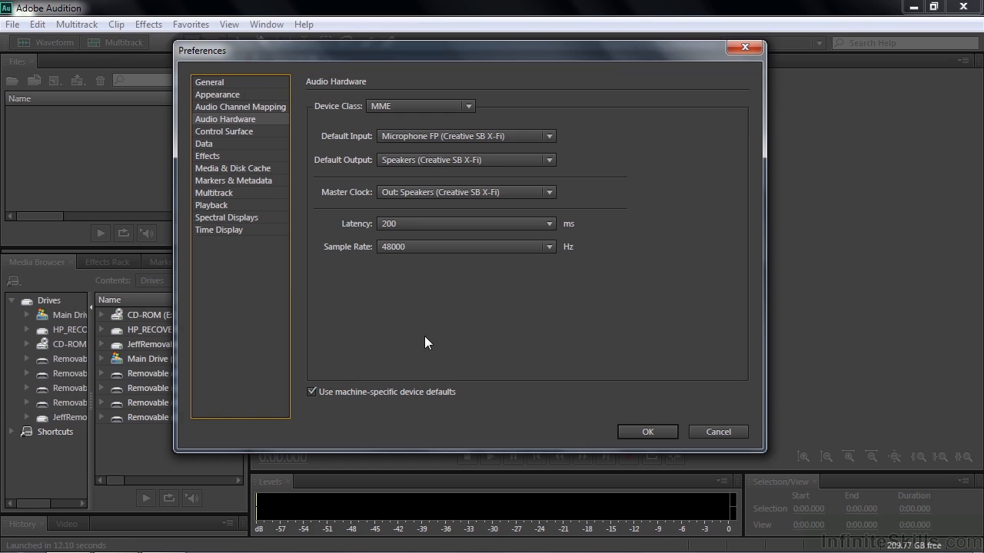
mouse_move(621, 226)
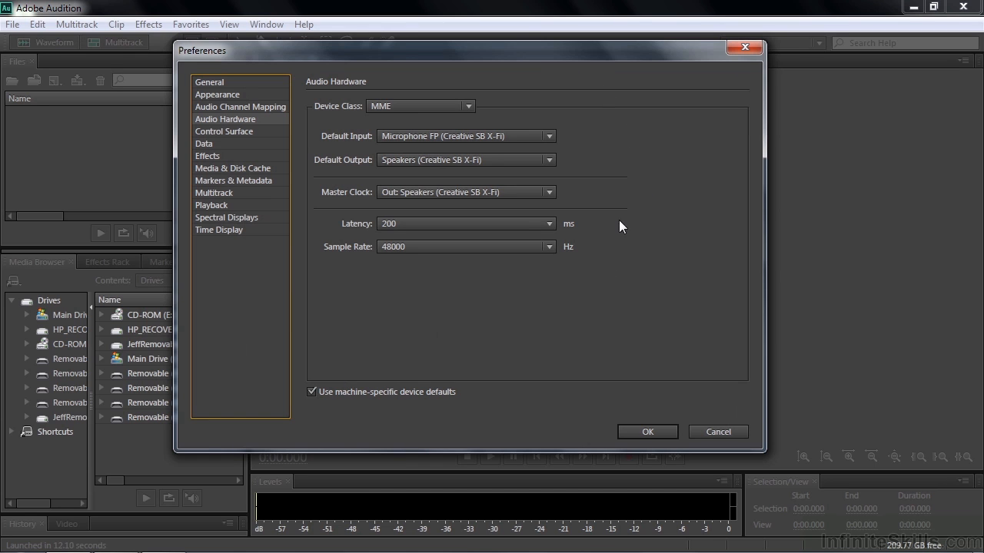
mouse_move(572, 75)
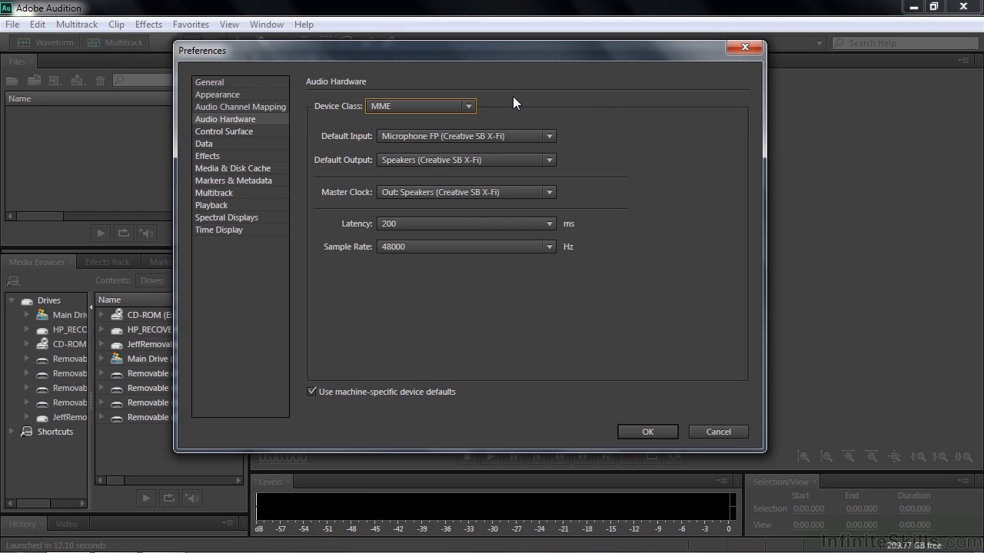
mouse_move(467, 108)
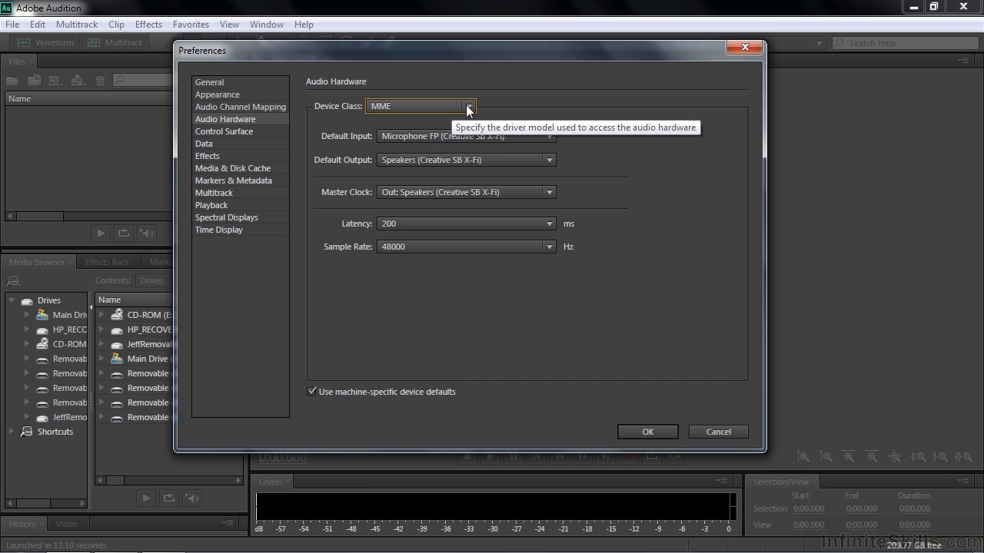
left_click(467, 106)
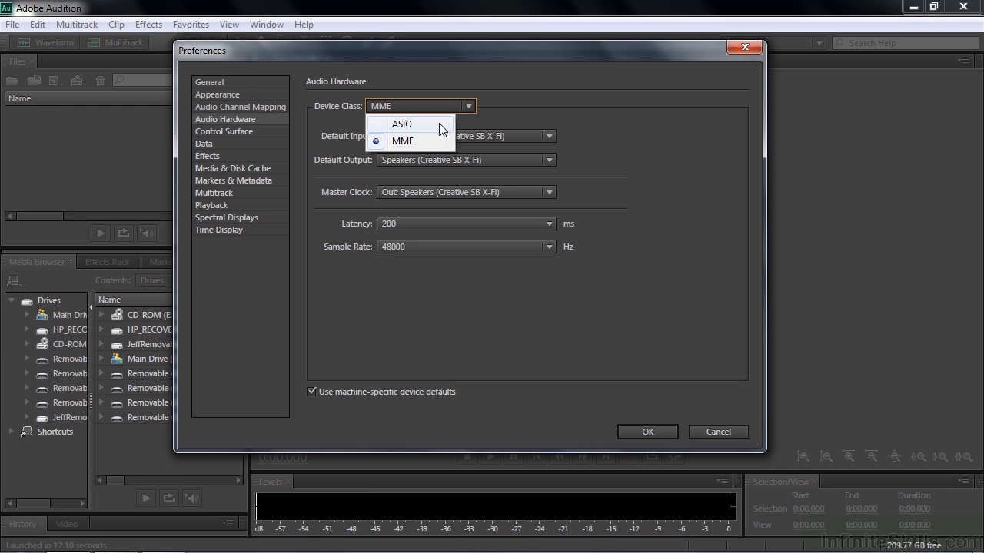
mouse_move(429, 146)
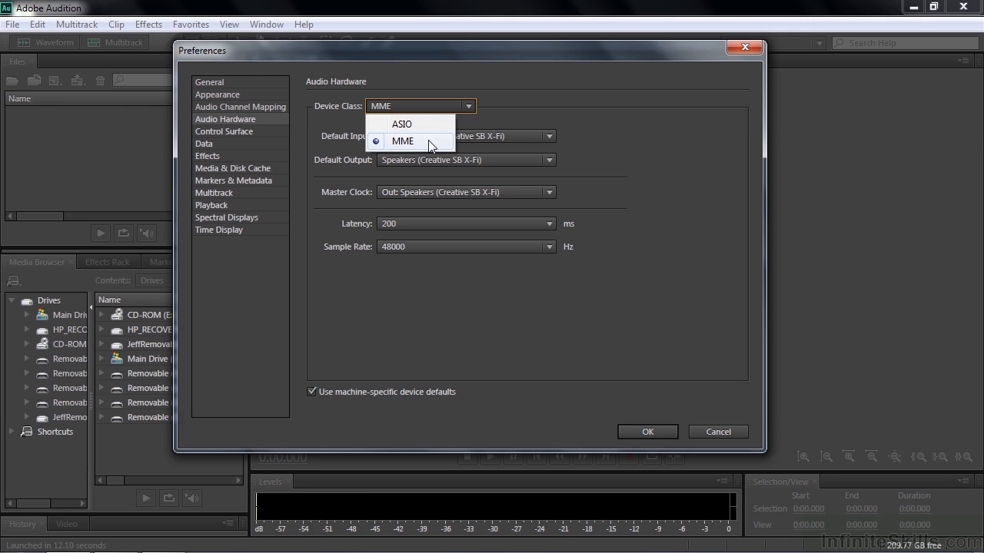
left_click(403, 141)
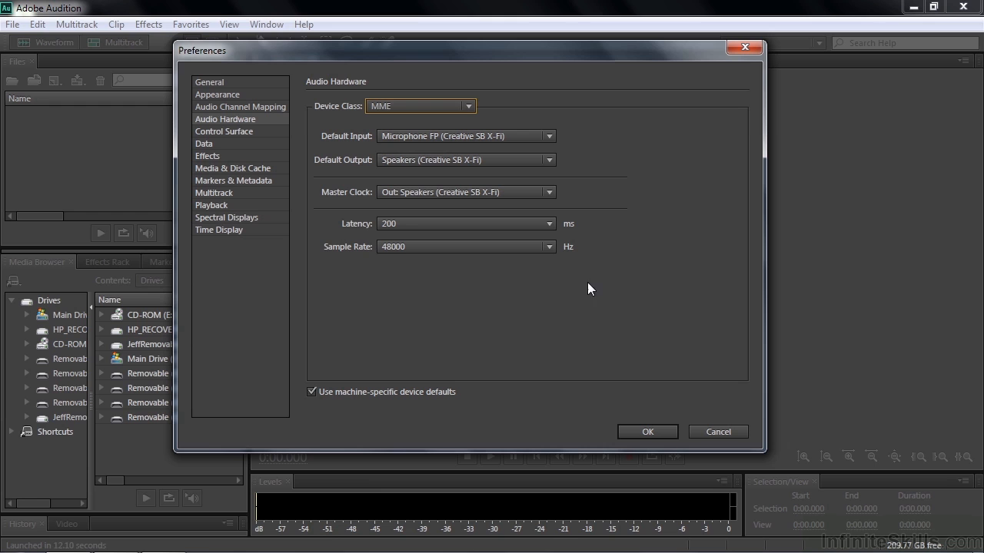
mouse_move(535, 78)
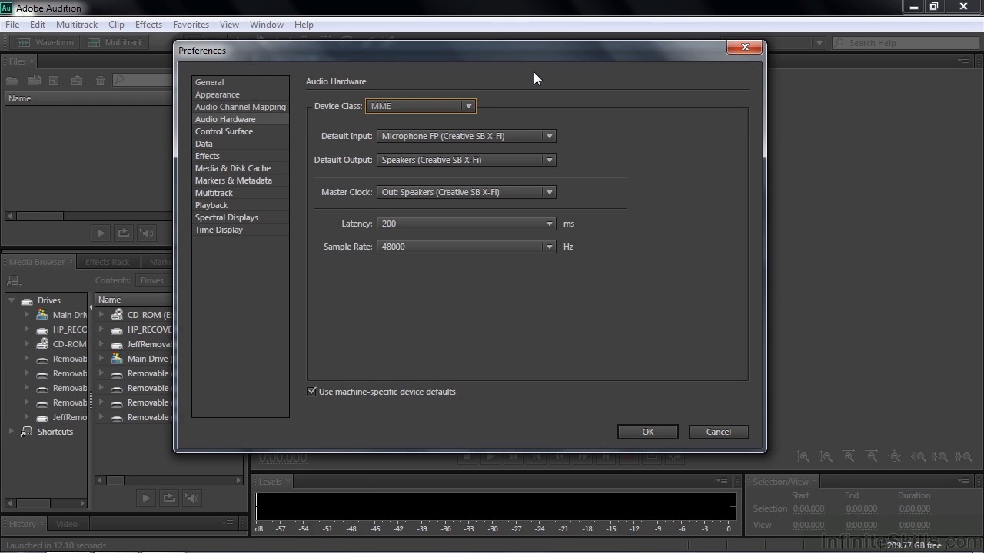
mouse_move(323, 144)
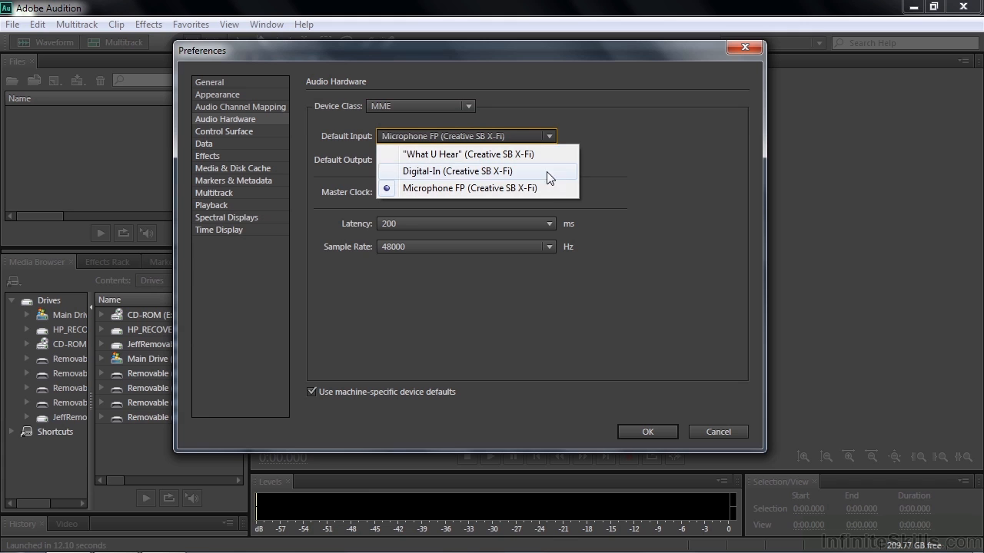
mouse_move(546, 187)
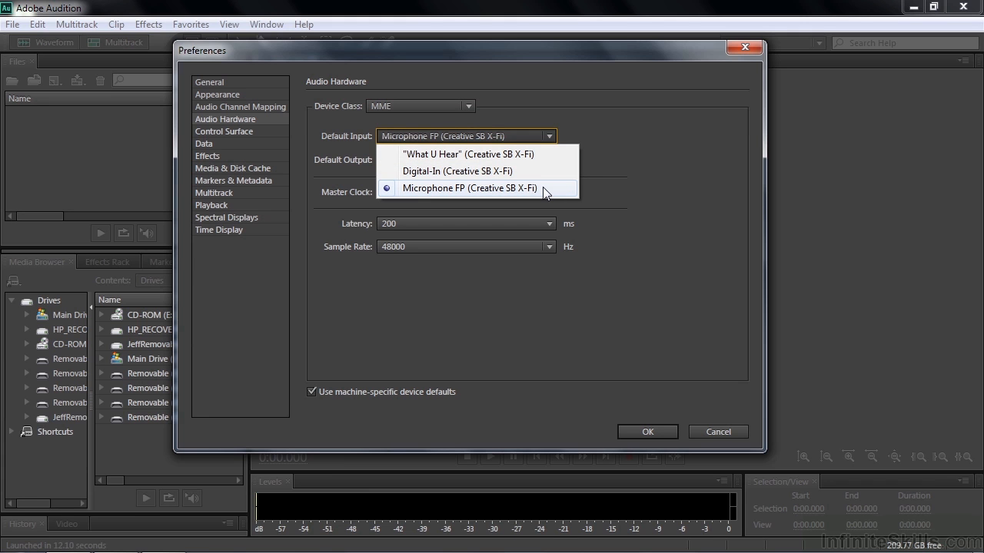
left_click(469, 188)
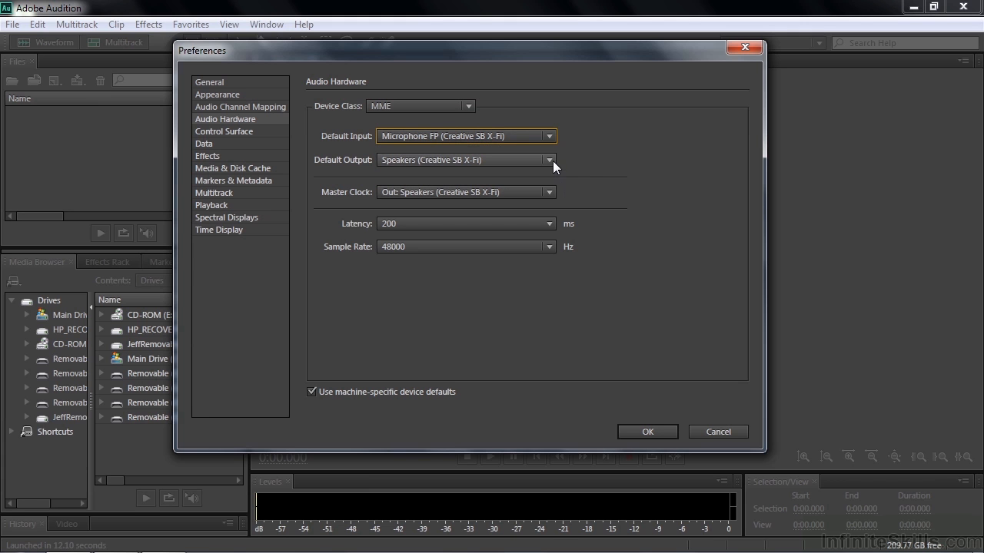
left_click(549, 160)
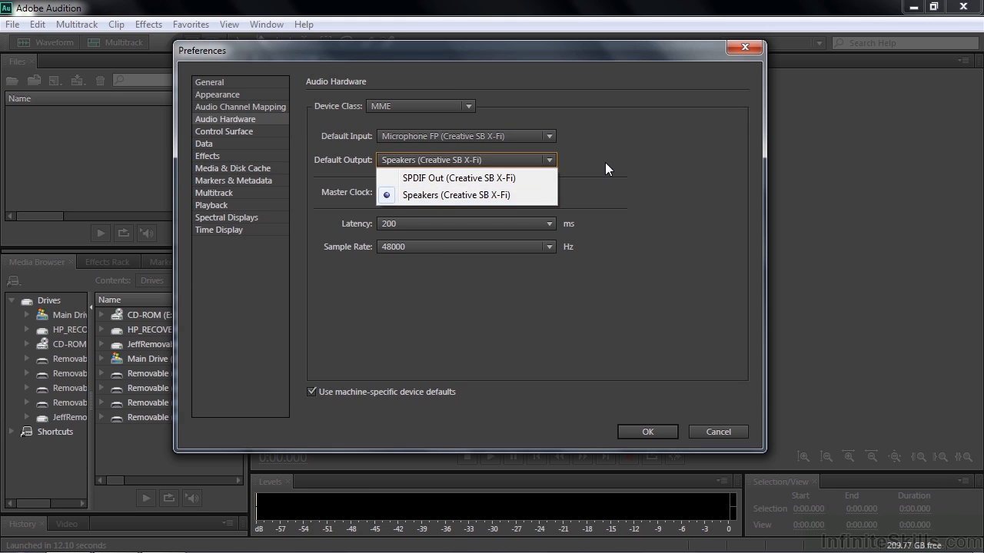
left_click(455, 194)
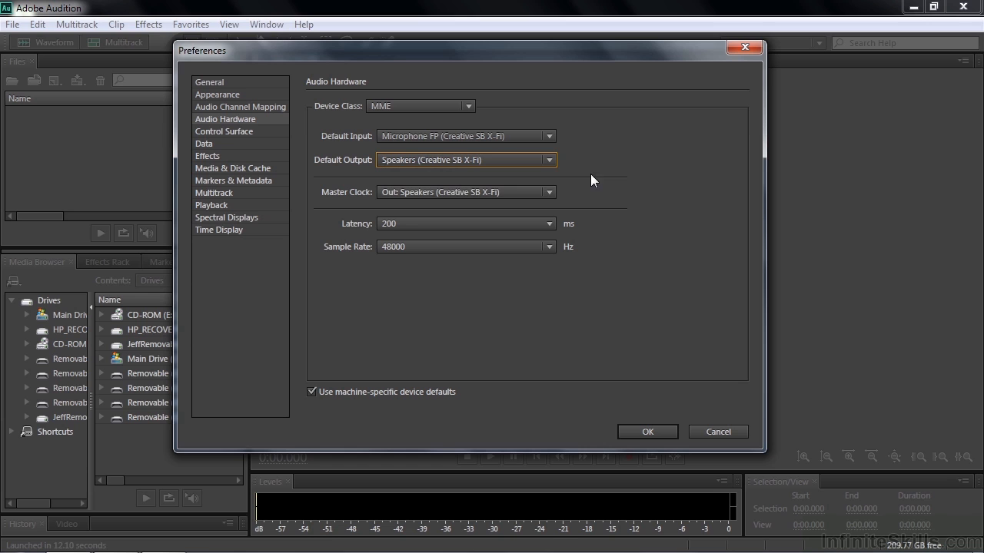
mouse_move(550, 199)
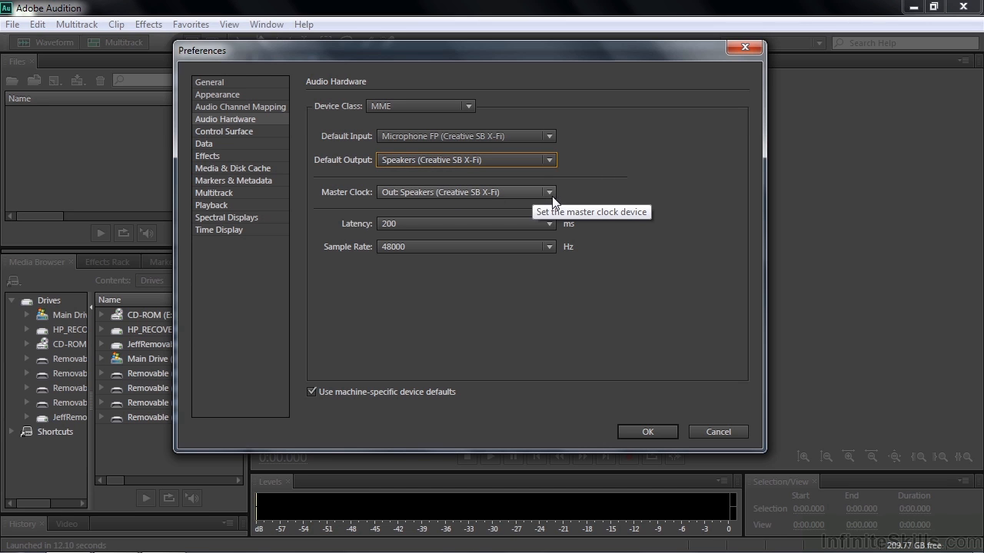
mouse_move(630, 183)
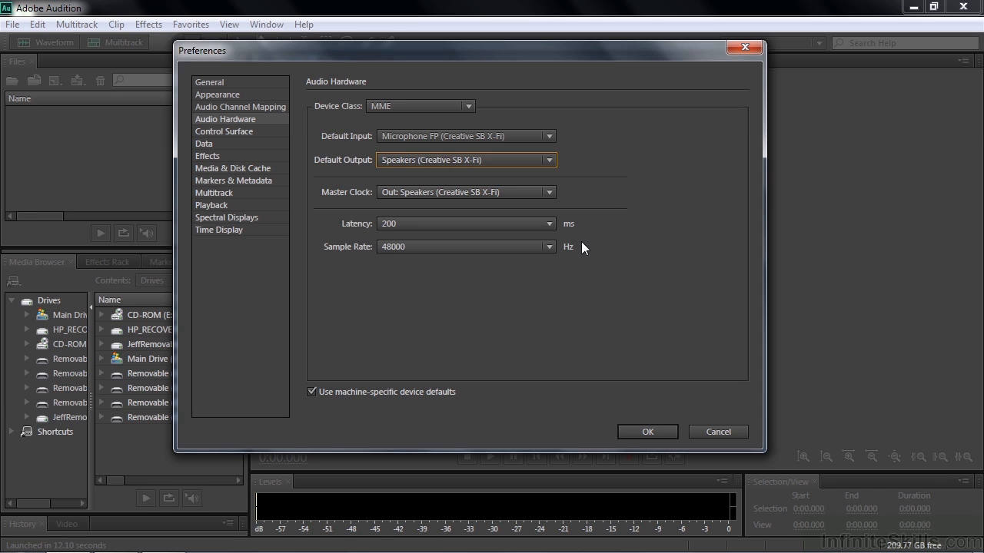
mouse_move(587, 245)
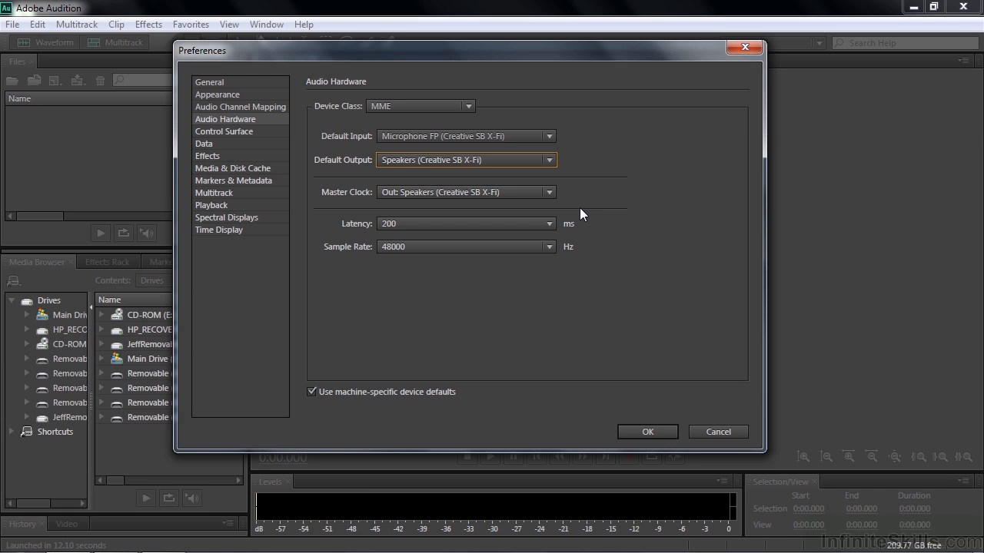
mouse_move(603, 232)
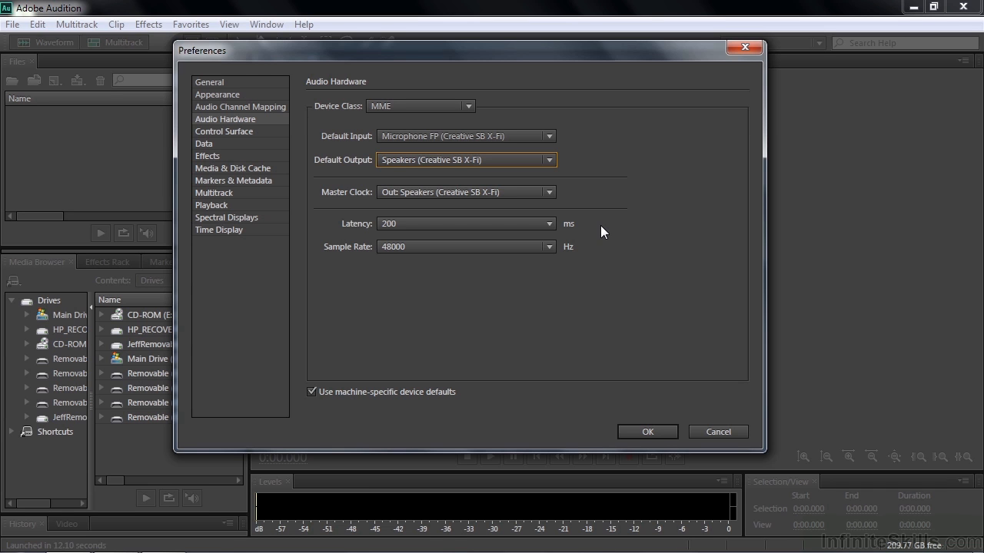
mouse_move(614, 241)
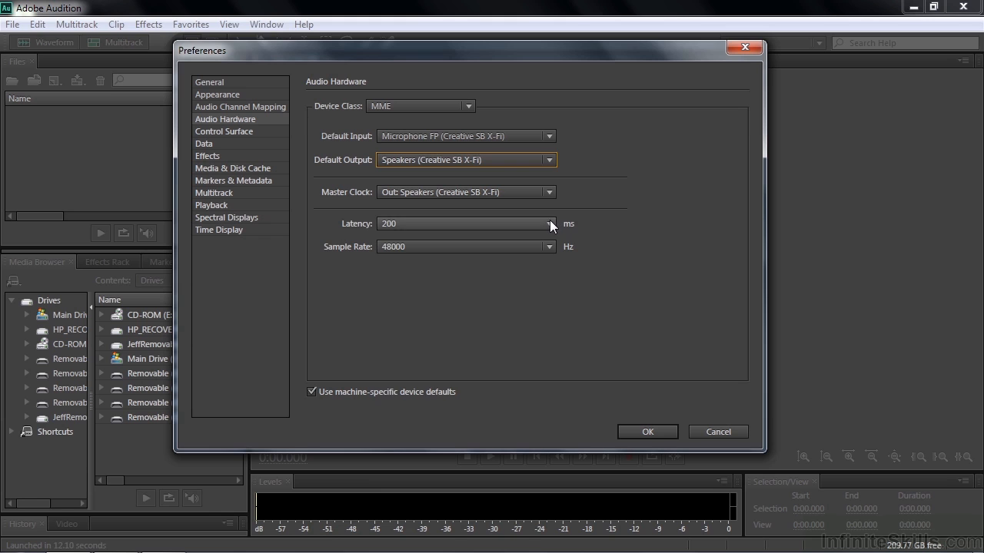
Step: Change the Audio Hardware latency from 200 ms to 50 ms
left_click(547, 224)
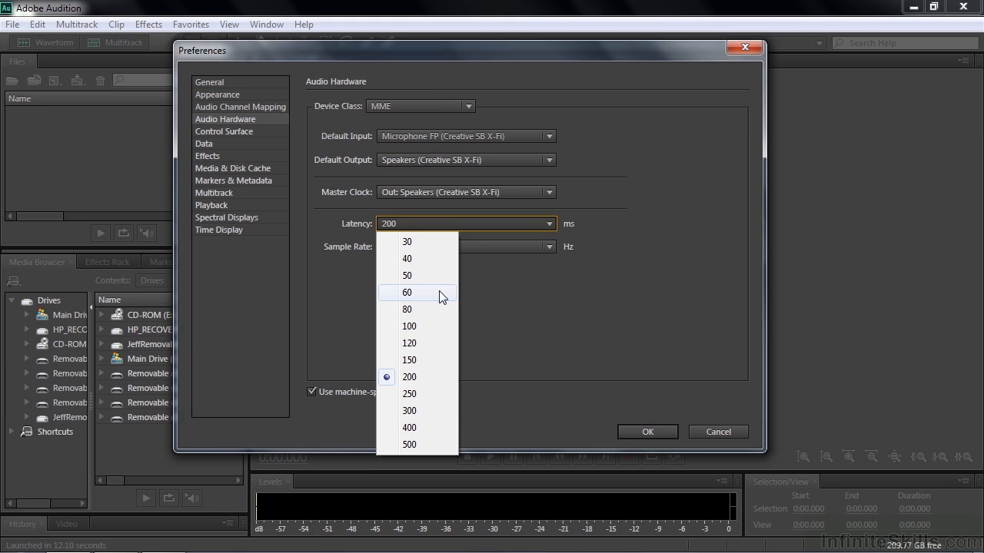
mouse_move(421, 277)
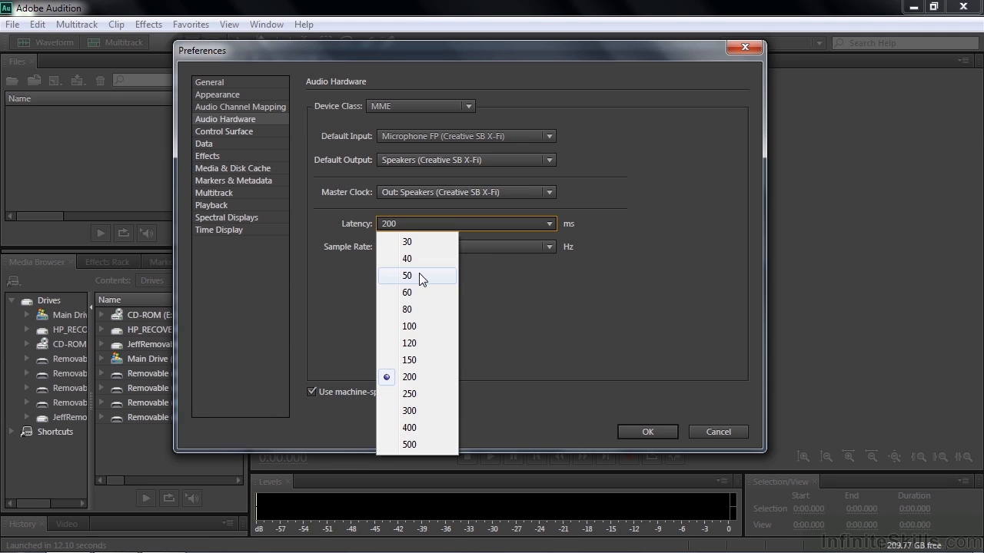
left_click(407, 275)
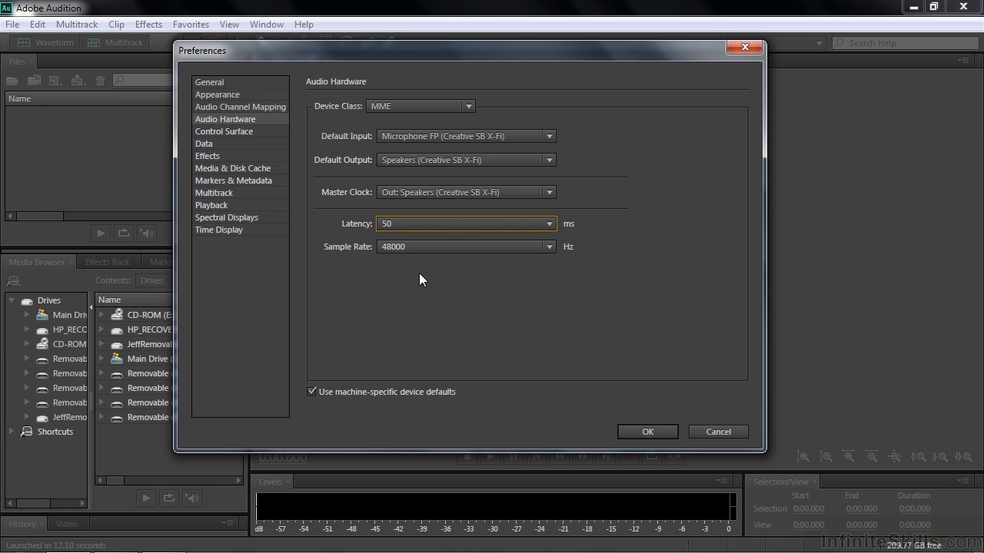
mouse_move(492, 231)
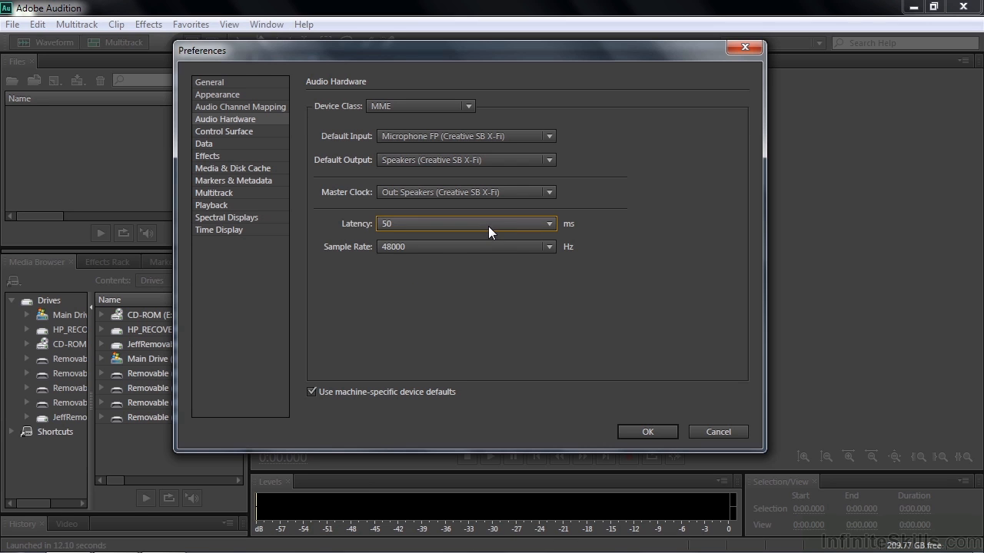
mouse_move(435, 269)
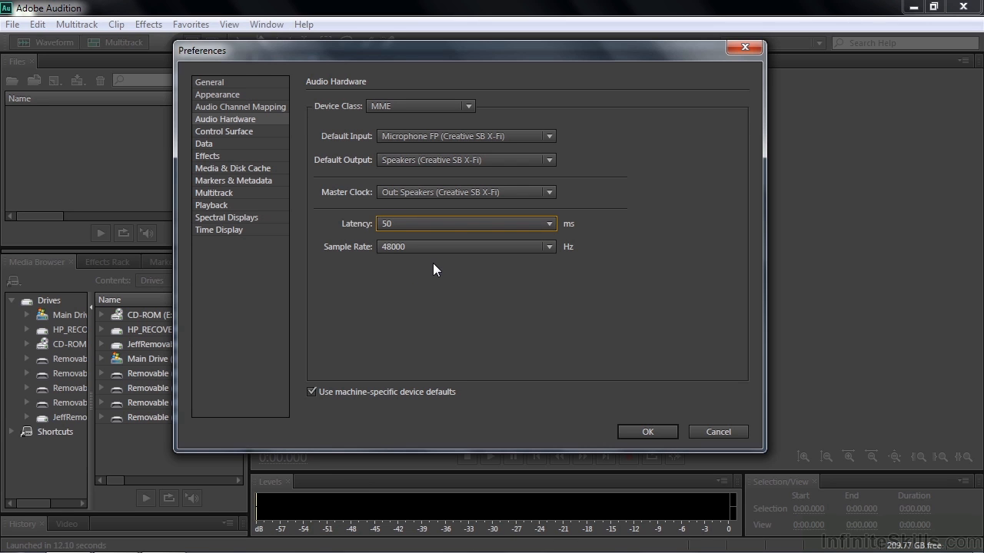
mouse_move(449, 266)
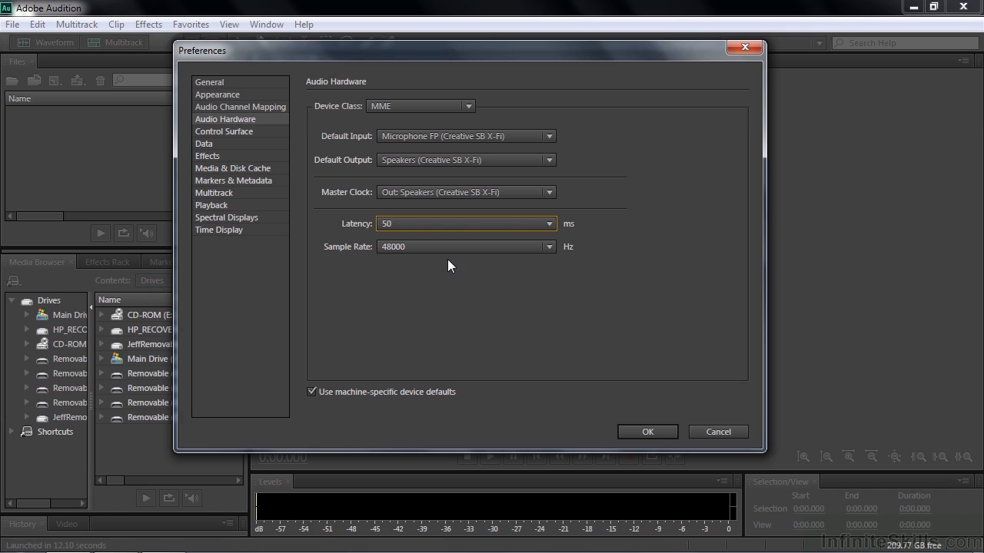
mouse_move(452, 285)
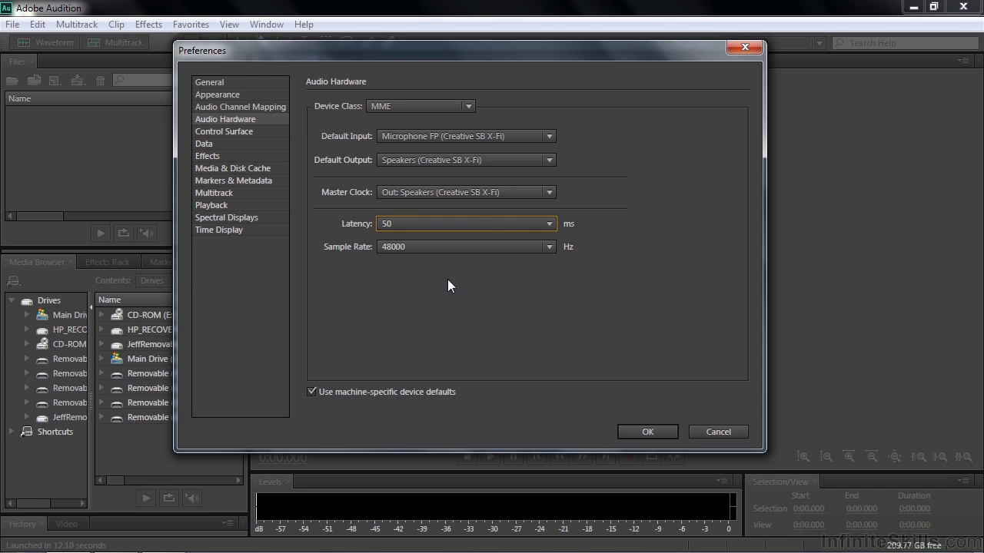
mouse_move(442, 266)
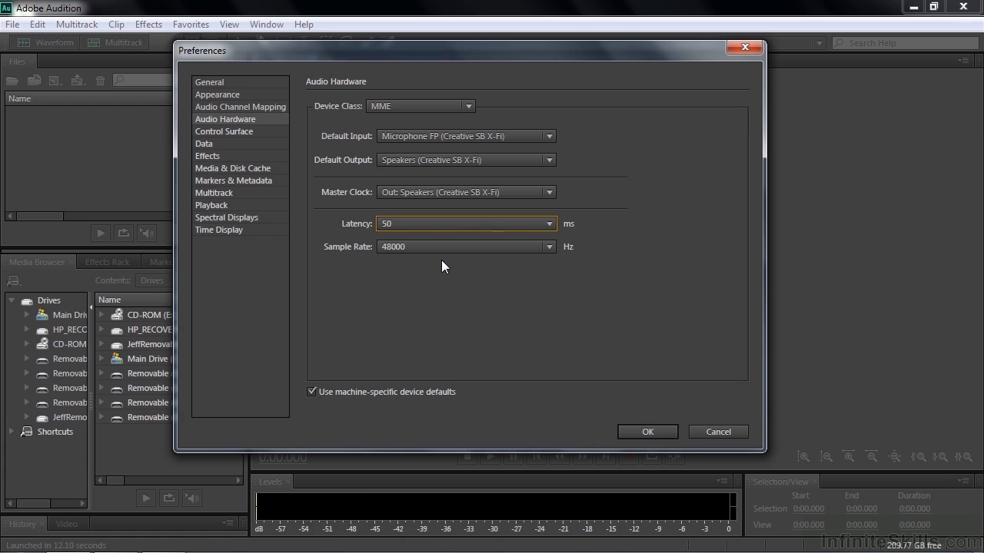
mouse_move(551, 247)
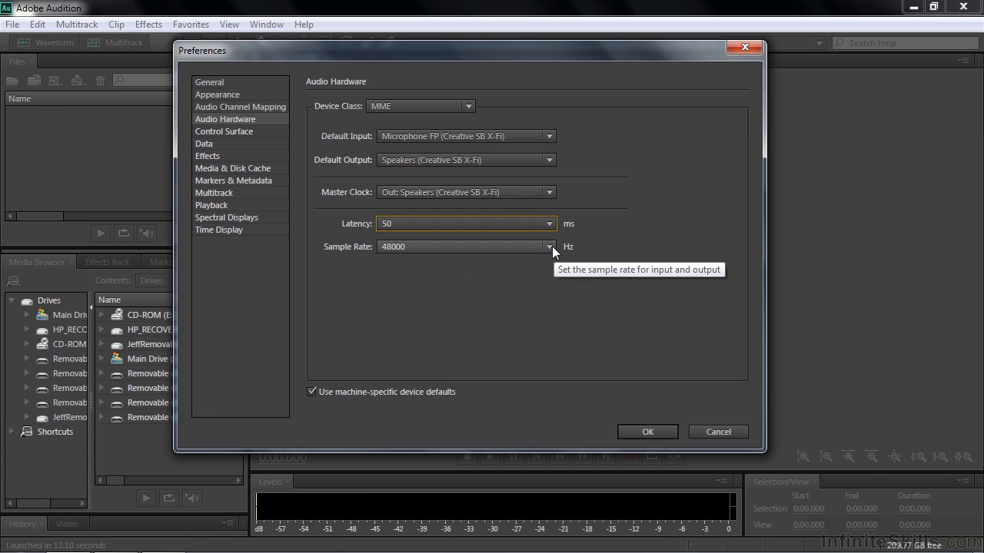
Step: Review the sample rates keeping 48000 Hz, then show the ASIO and MME device classes
left_click(548, 246)
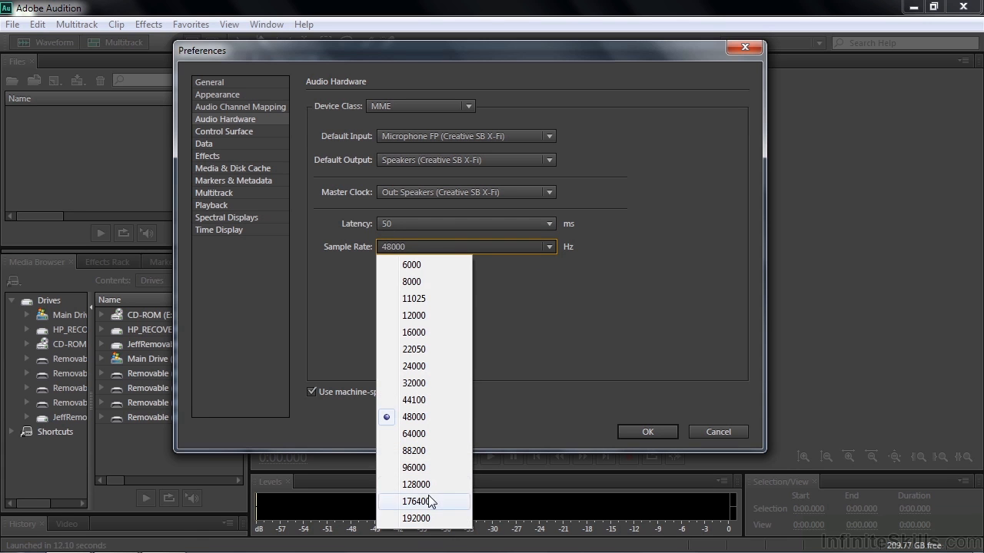
mouse_move(430, 467)
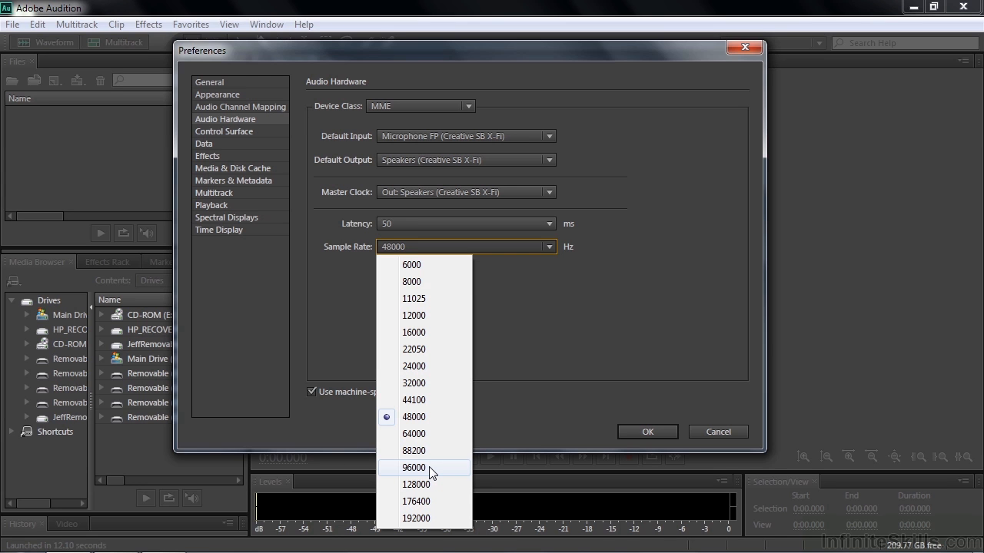
mouse_move(442, 473)
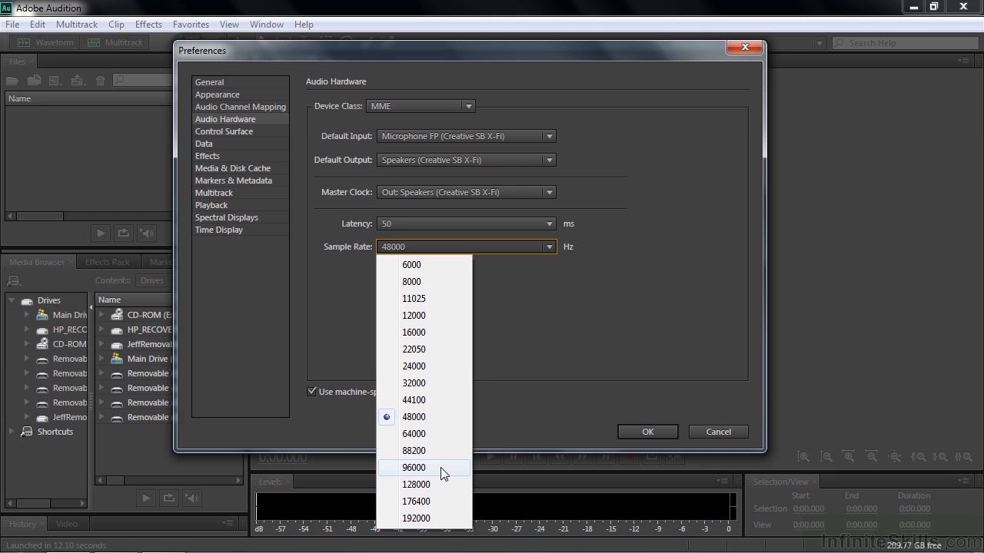
mouse_move(437, 416)
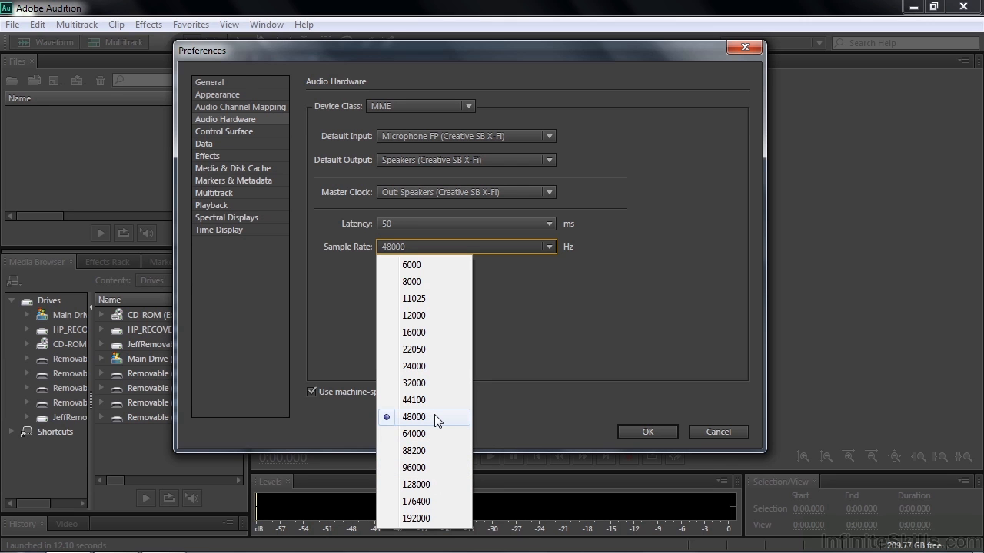
mouse_move(436, 467)
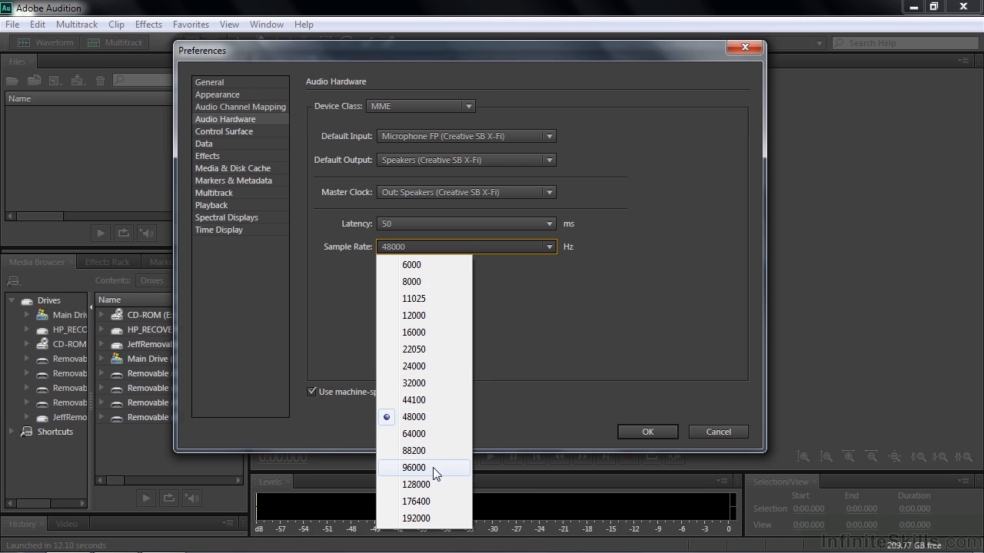
left_click(413, 416)
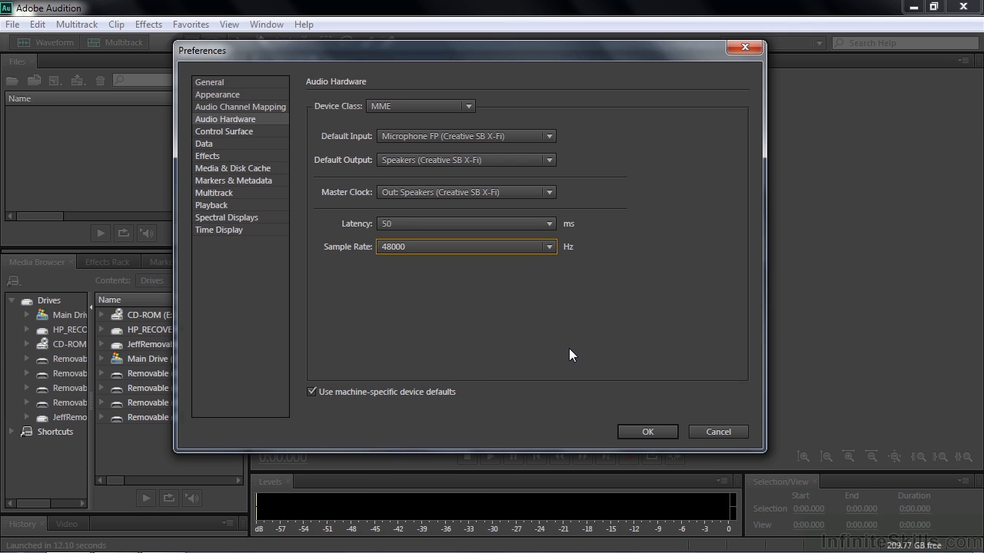
left_click(468, 106)
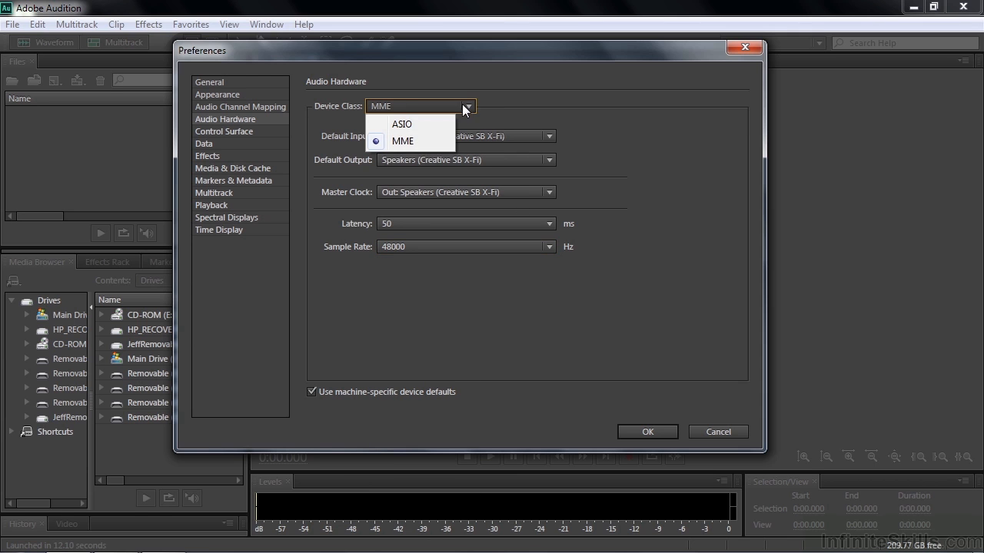
Step: Switch the device class to ASIO, confirming the warning, and keep Creative ASIO as the device
left_click(401, 123)
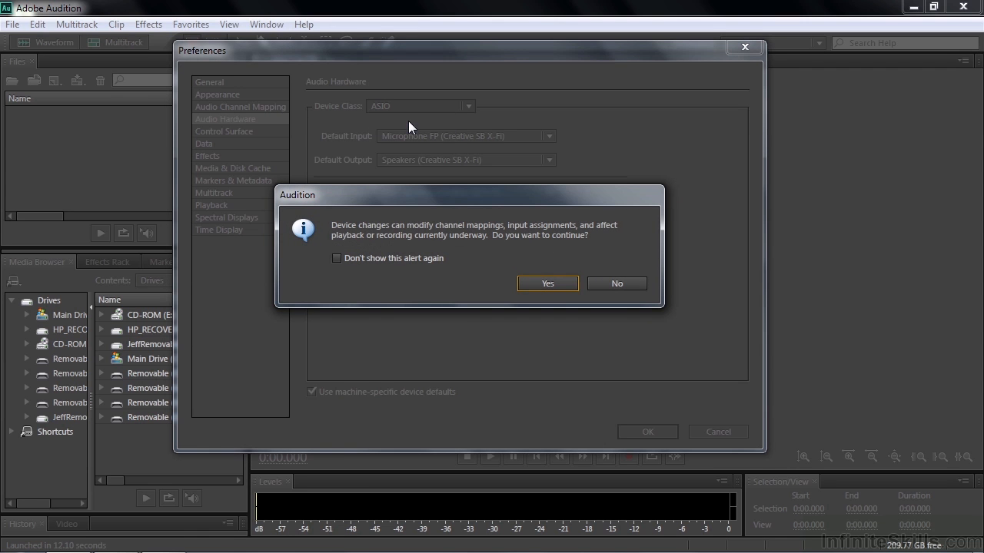
mouse_move(538, 203)
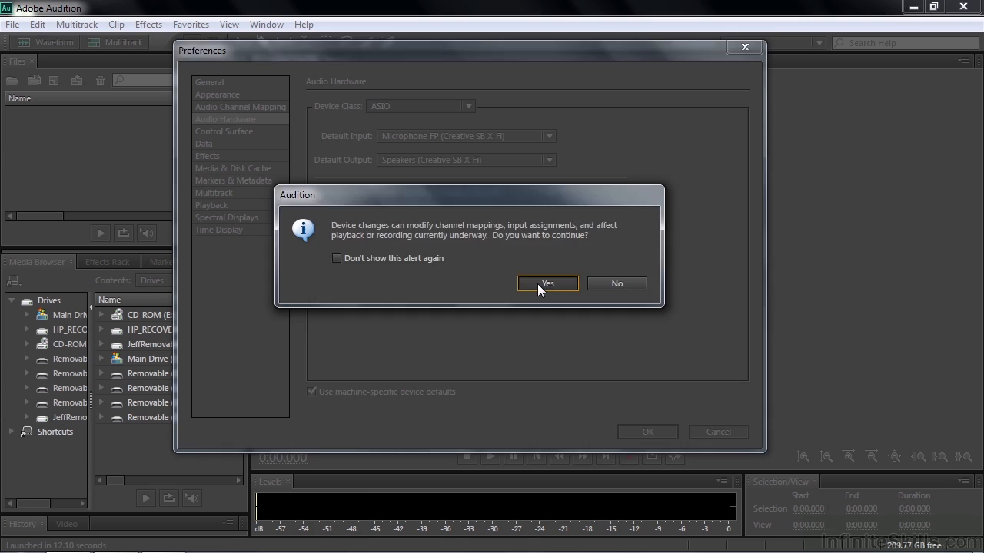
left_click(547, 282)
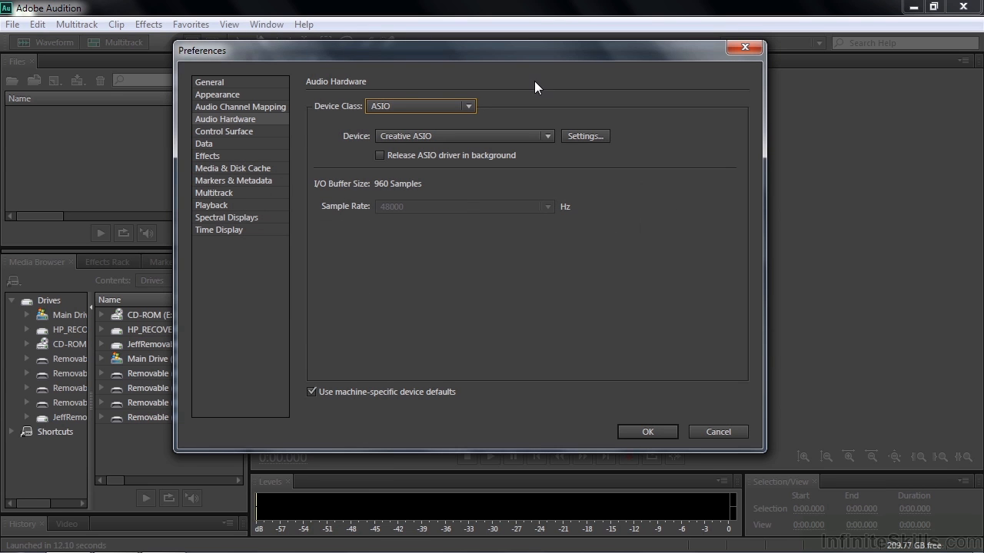
mouse_move(559, 60)
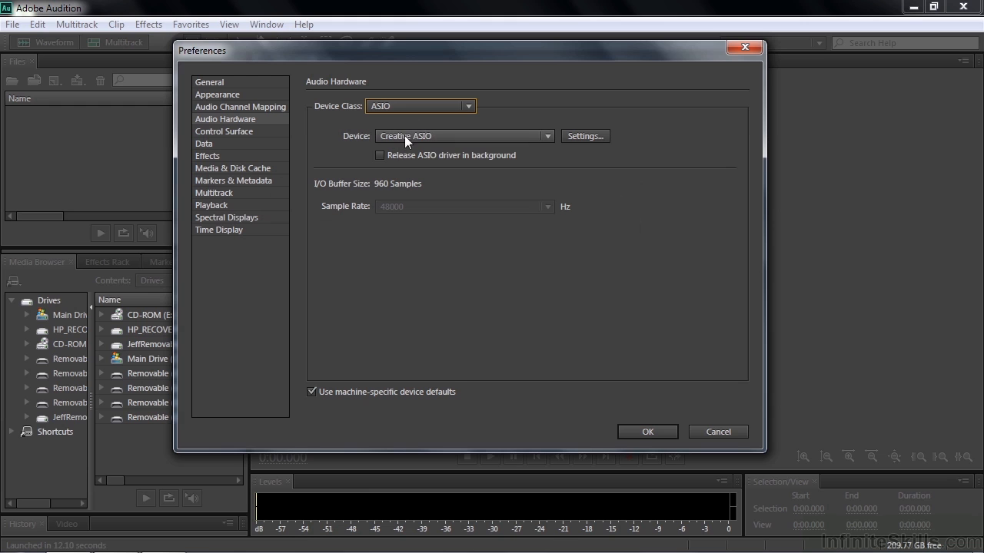
mouse_move(489, 138)
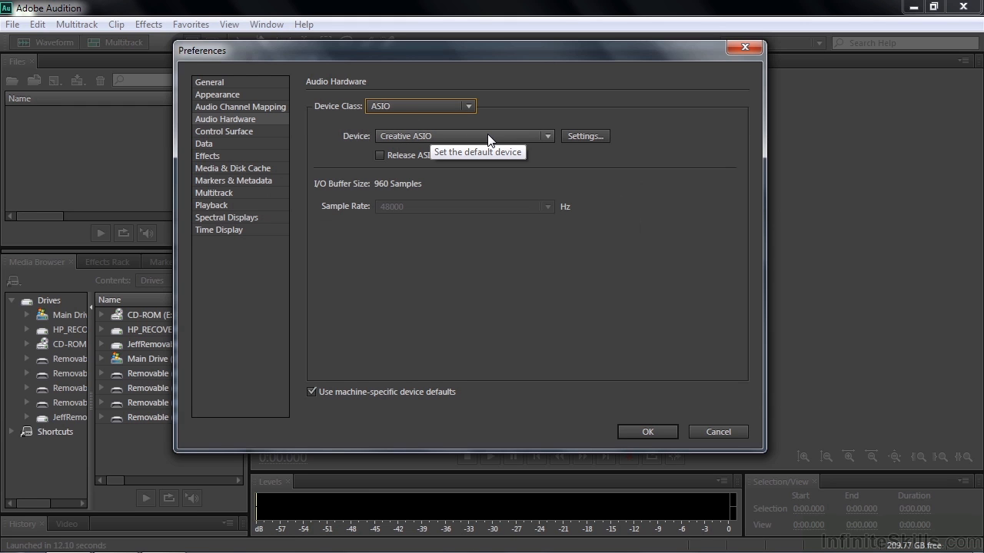
mouse_move(551, 144)
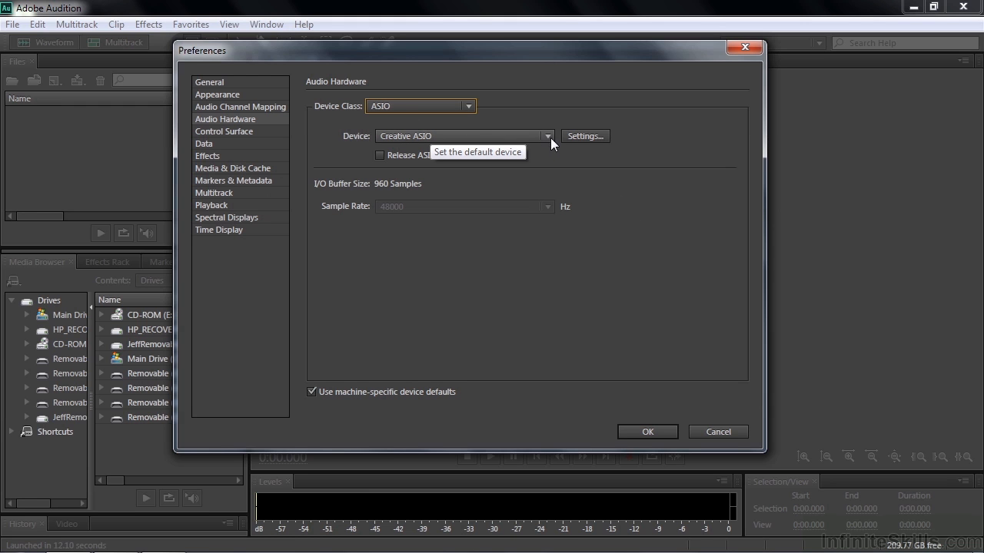
left_click(547, 135)
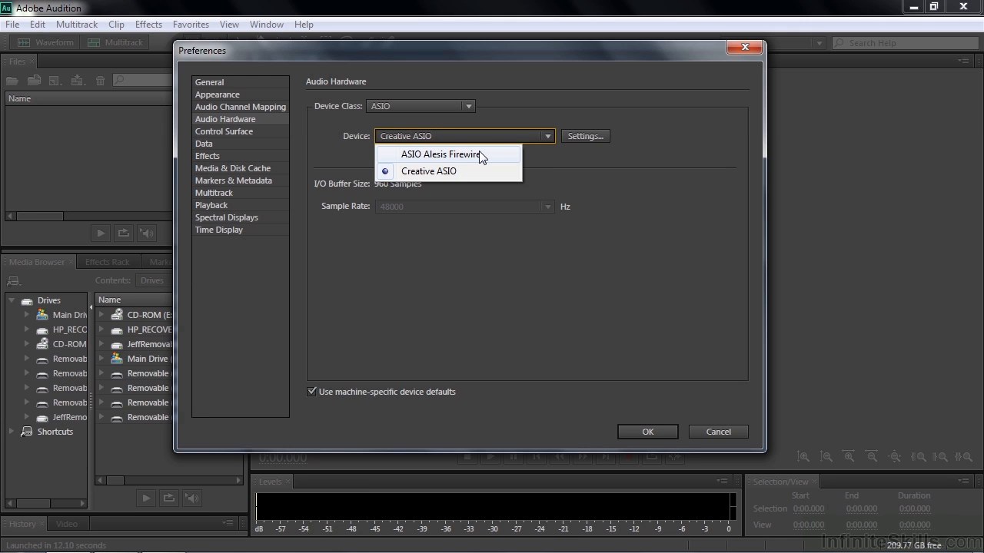
mouse_move(552, 160)
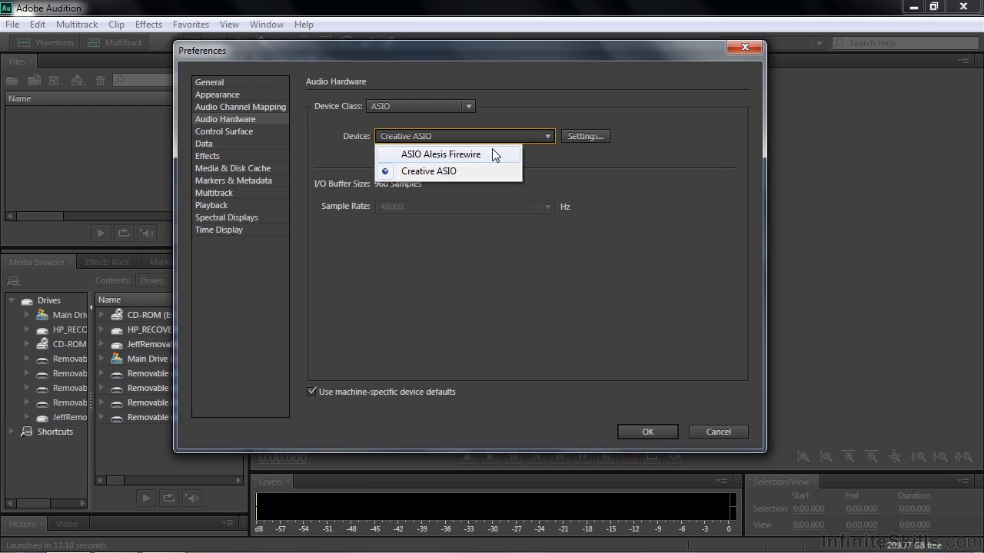
mouse_move(553, 157)
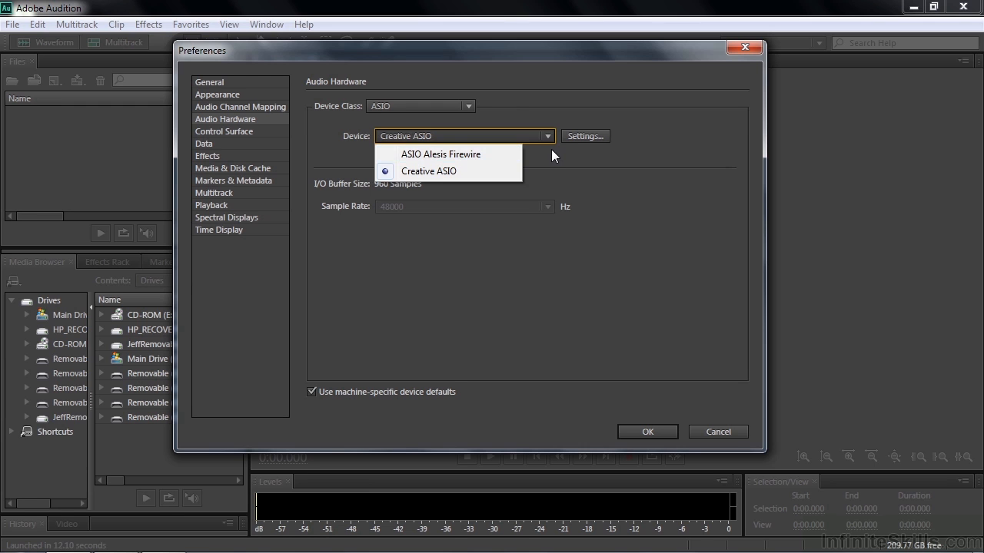
left_click(427, 170)
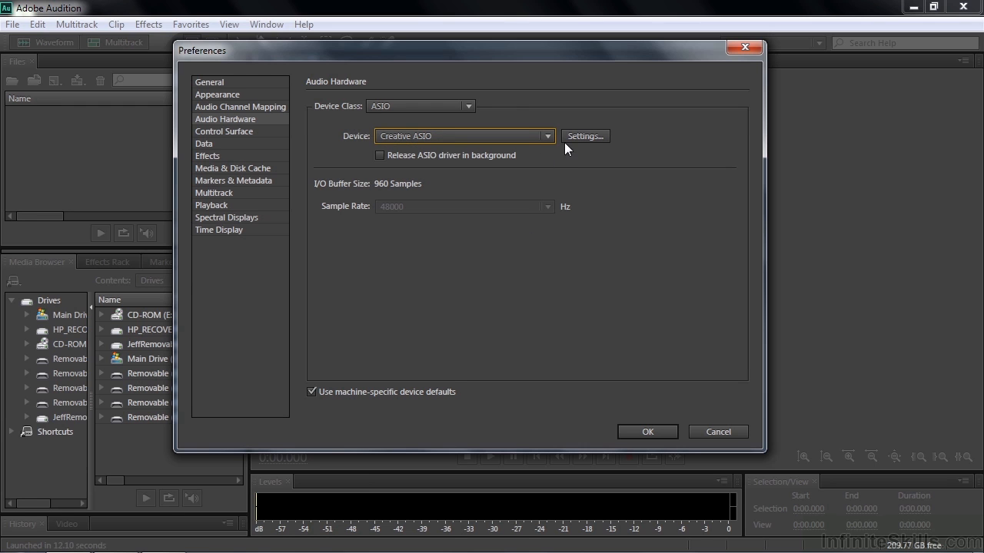
mouse_move(546, 254)
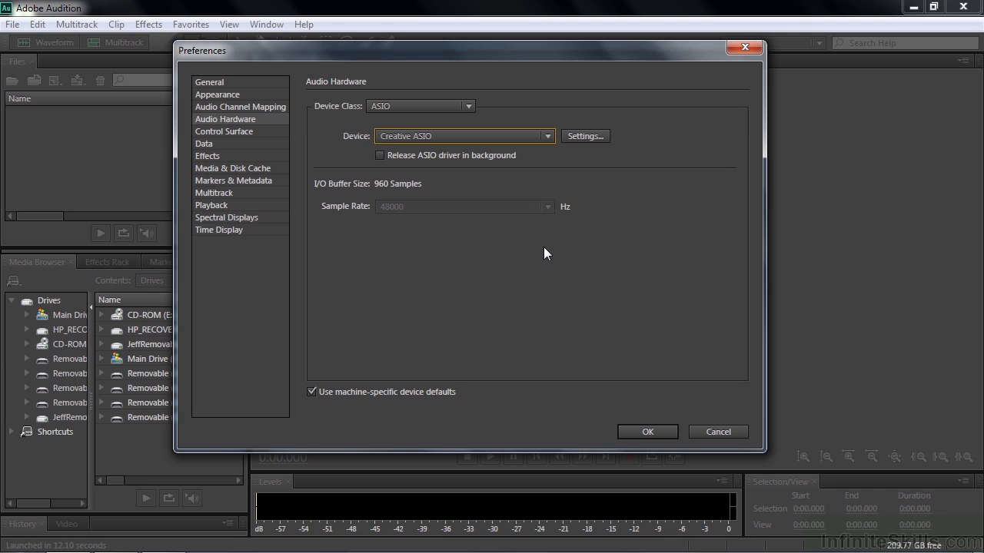
mouse_move(382, 188)
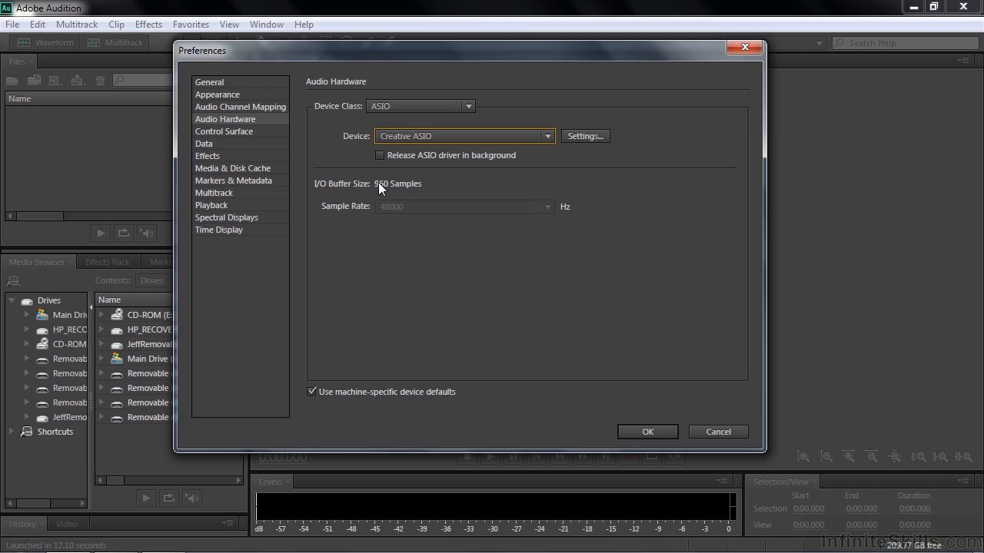
mouse_move(455, 187)
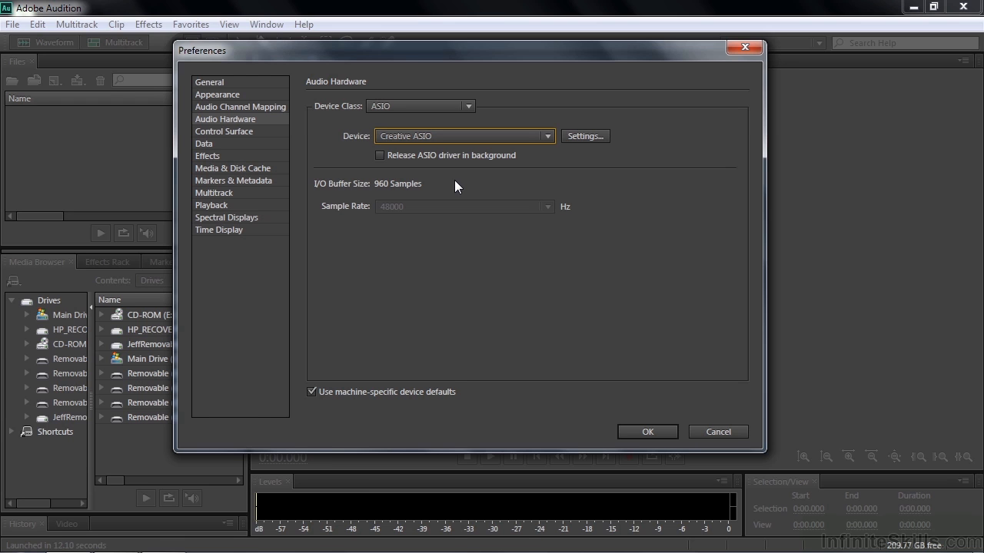
mouse_move(585, 135)
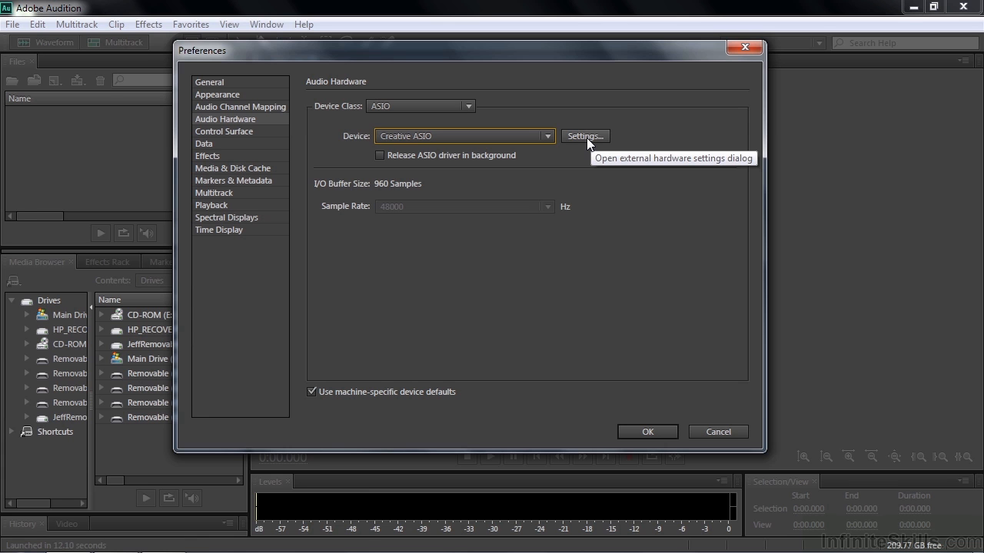
left_click(584, 135)
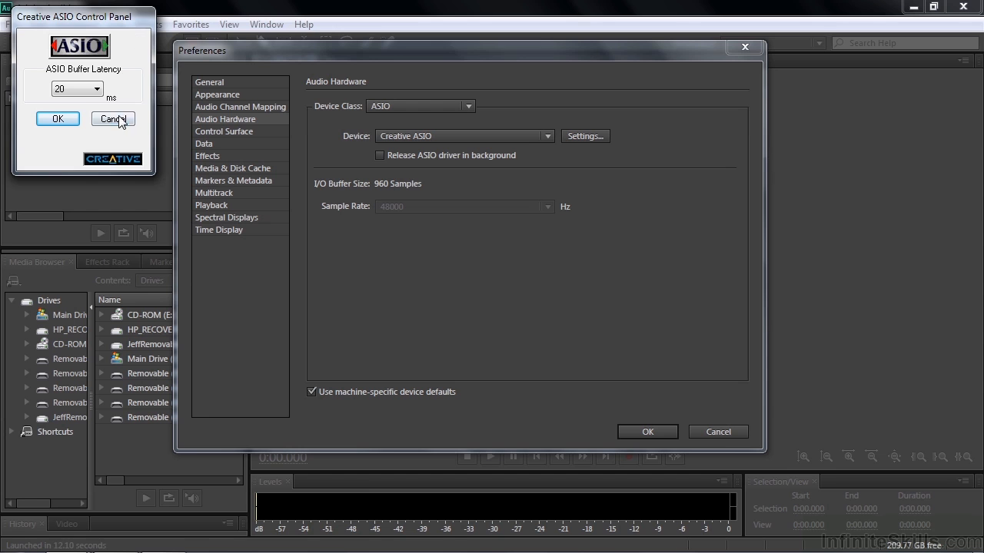
left_click(112, 120)
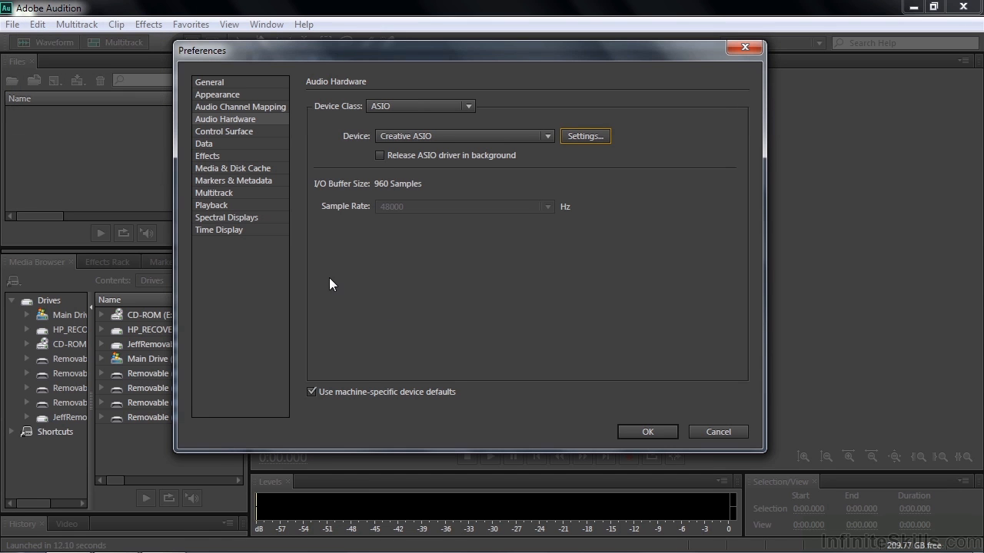
mouse_move(418, 338)
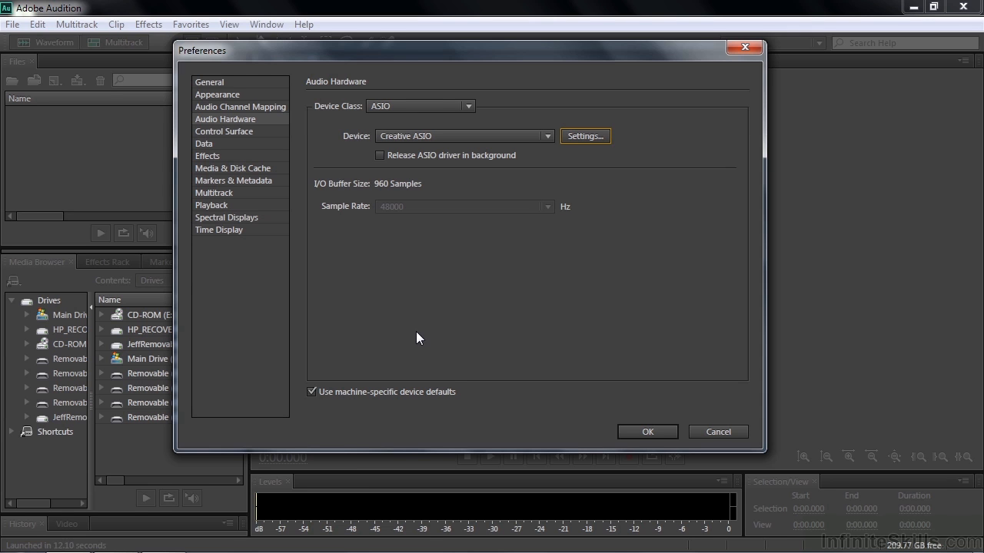
mouse_move(742, 471)
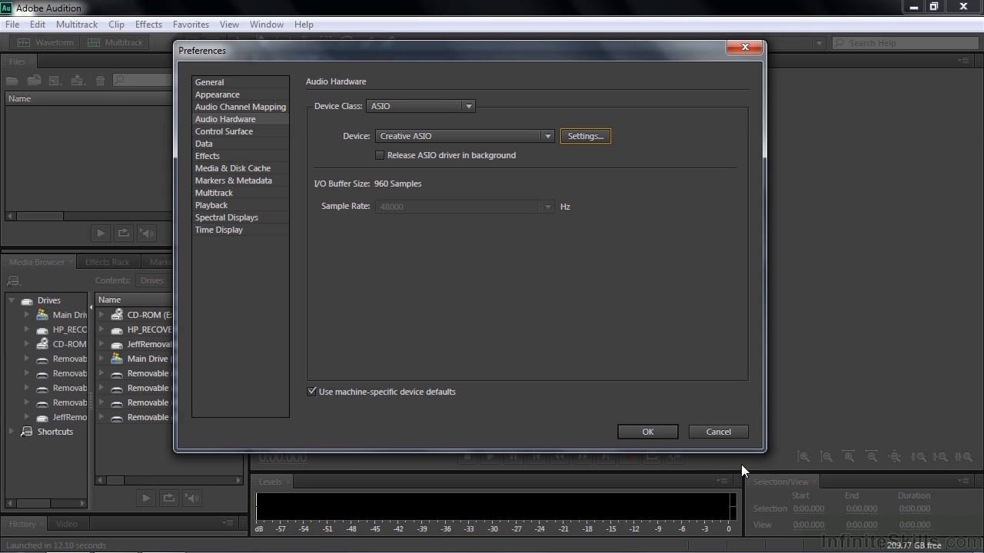
Step: Apply the Audio Hardware preferences with OK, returning to the empty workspace
left_click(648, 431)
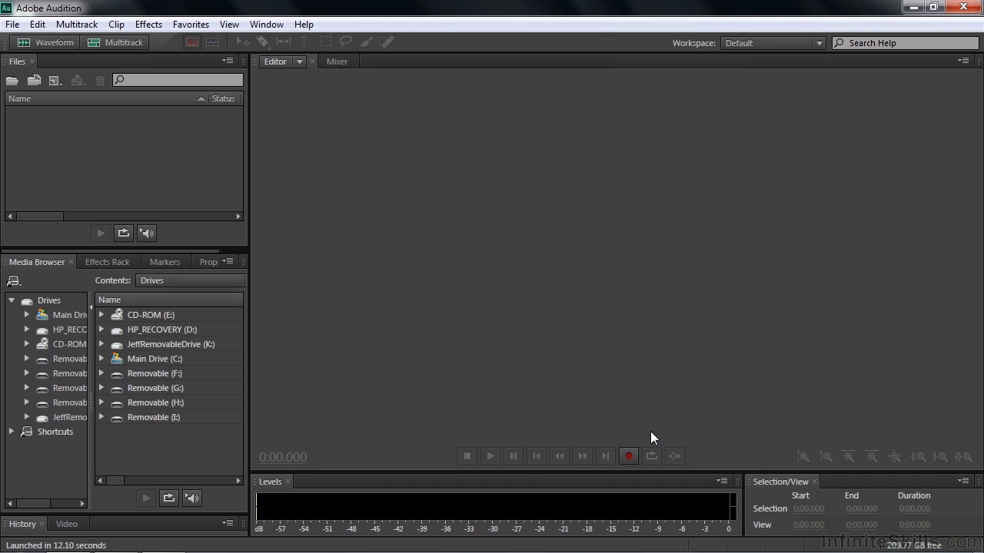
mouse_move(607, 292)
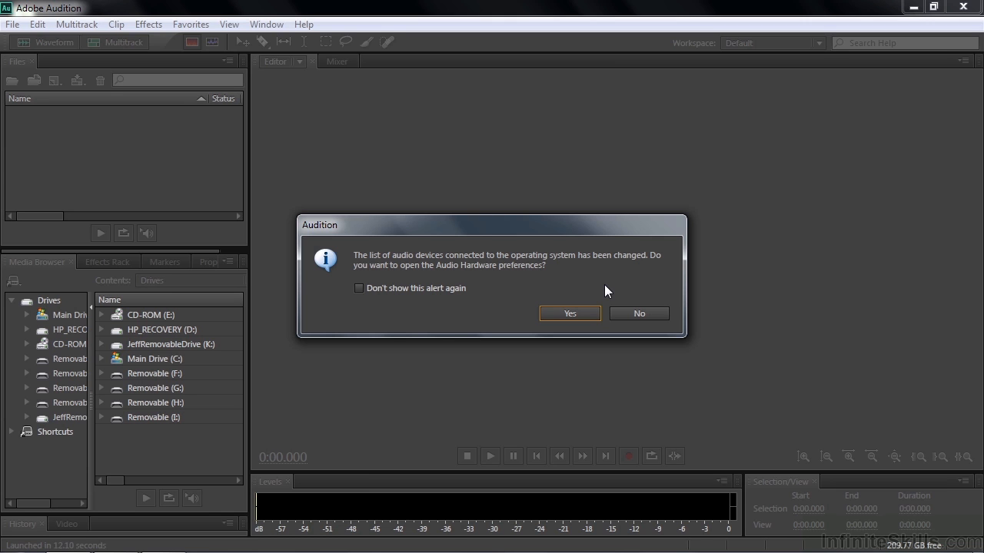
mouse_move(366, 302)
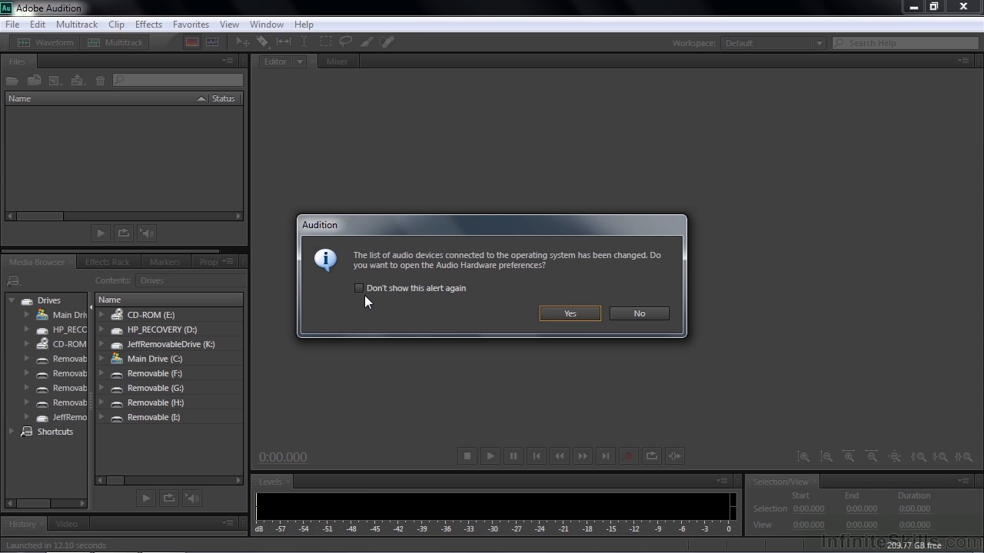
mouse_move(369, 321)
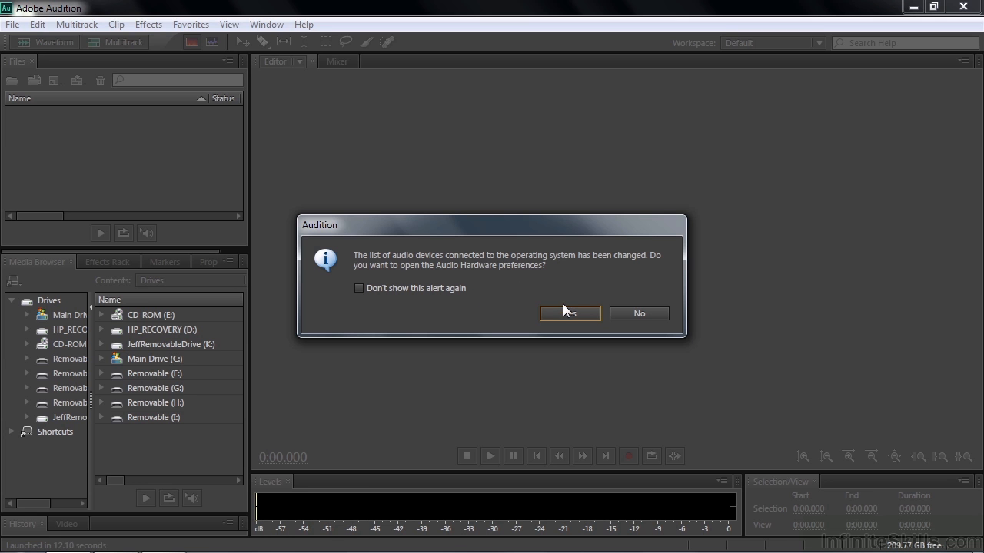
Step: Accept the device-change warning so Audio Hardware uses ASIO Alesis Firewire
left_click(569, 313)
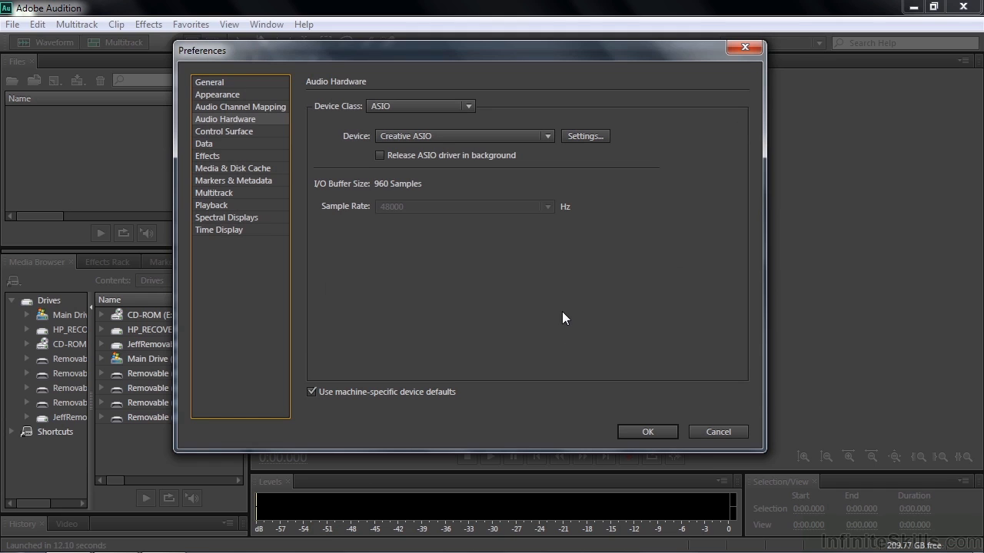
mouse_move(436, 307)
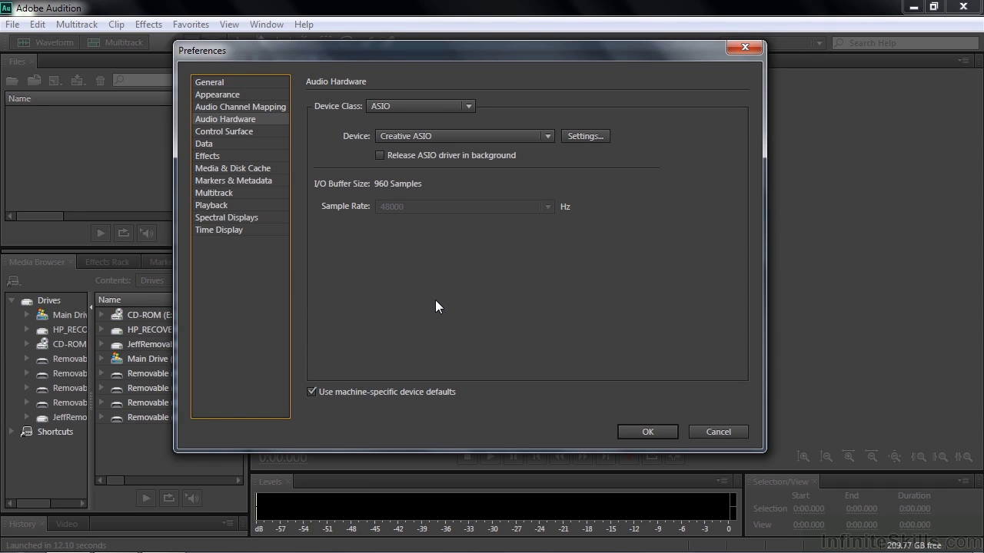
mouse_move(472, 129)
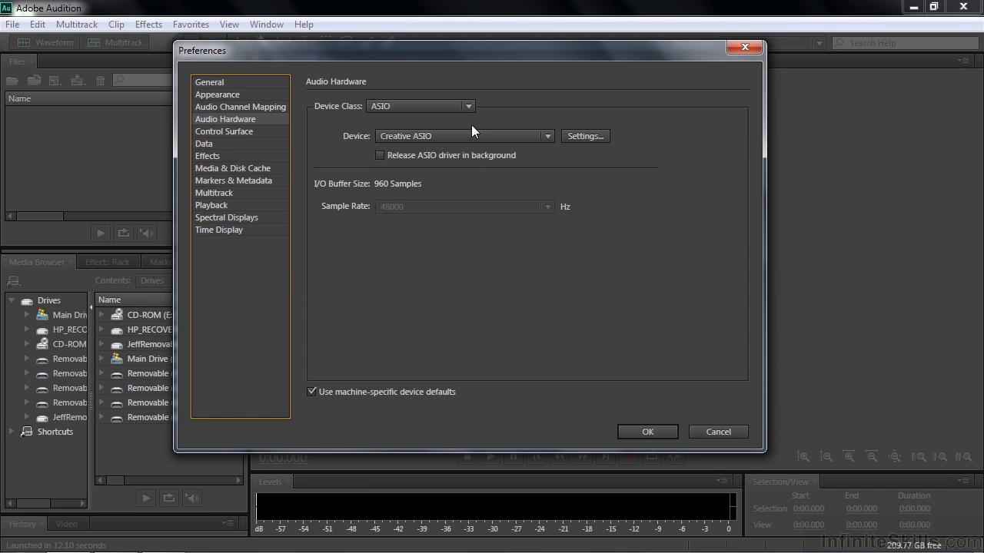
mouse_move(546, 136)
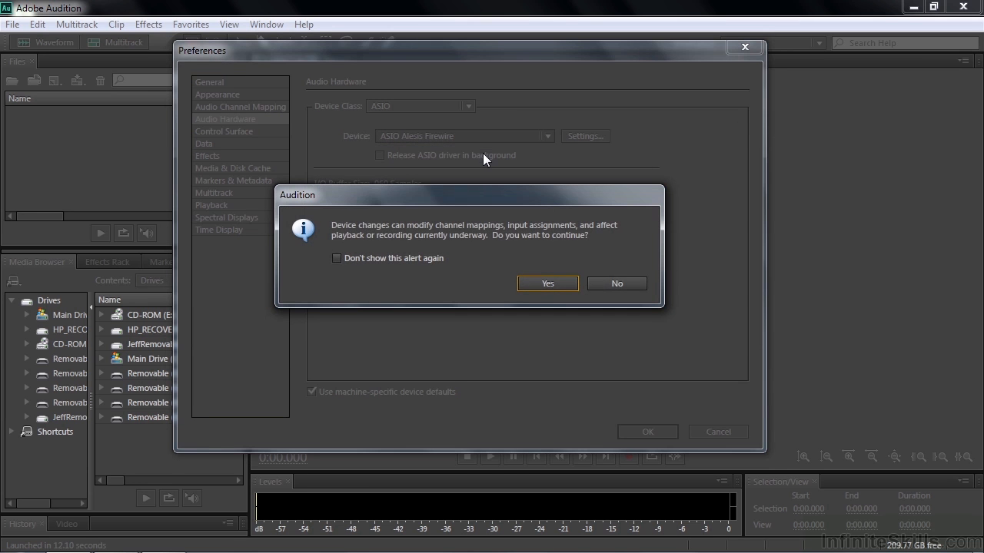
mouse_move(527, 270)
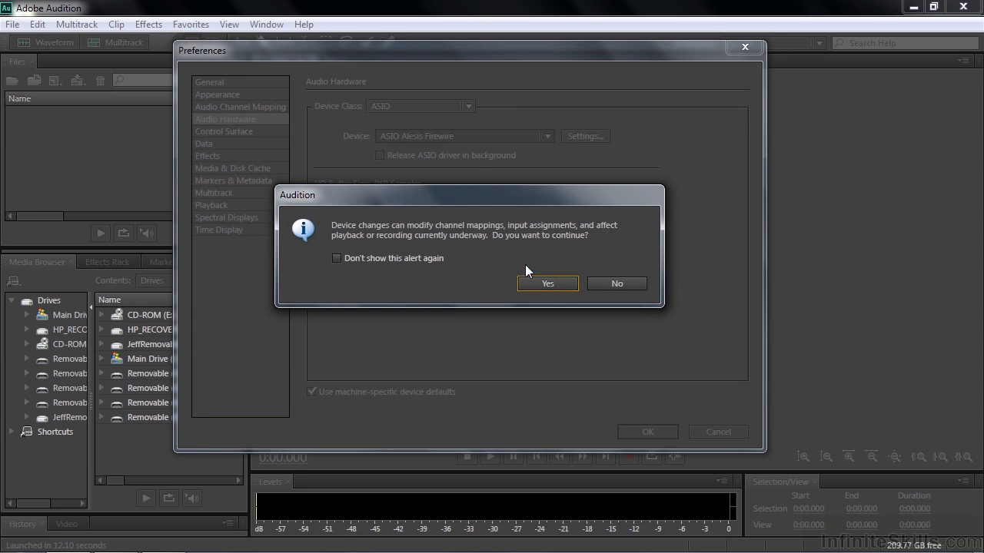
left_click(547, 283)
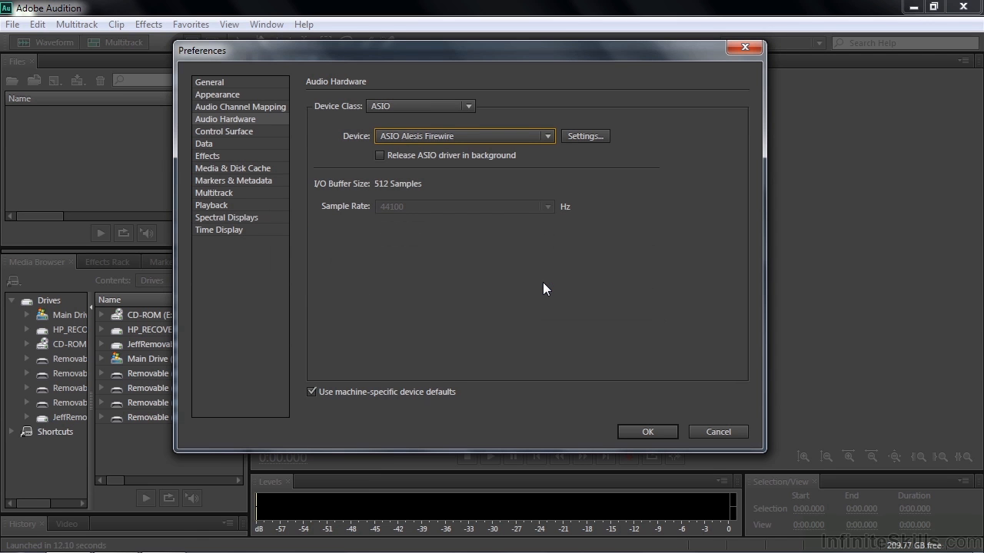
left_click(584, 135)
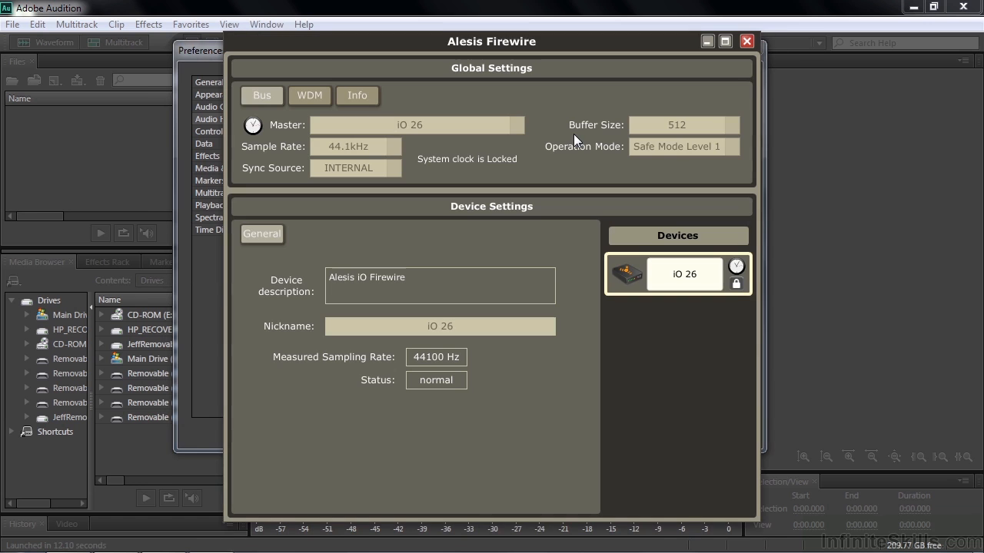
mouse_move(561, 43)
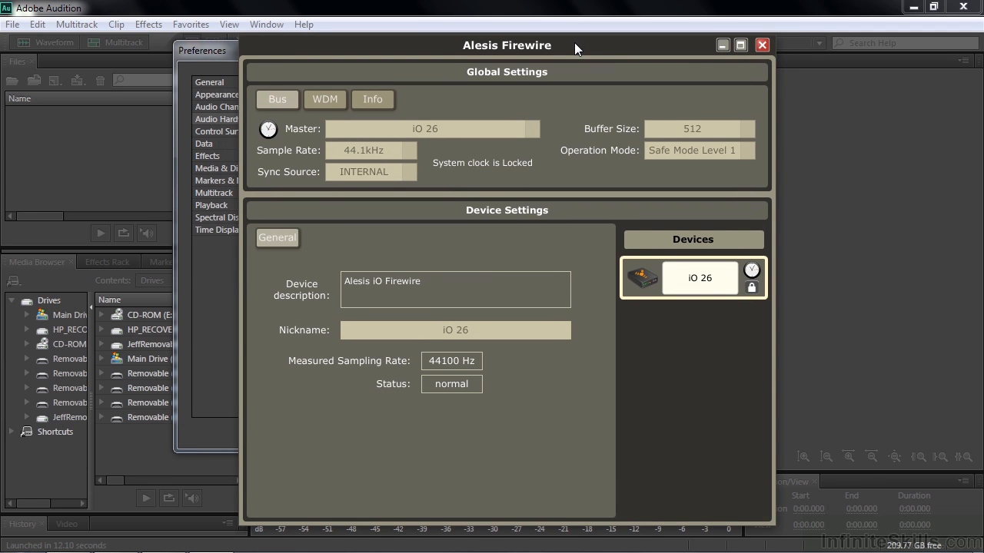
mouse_move(751, 72)
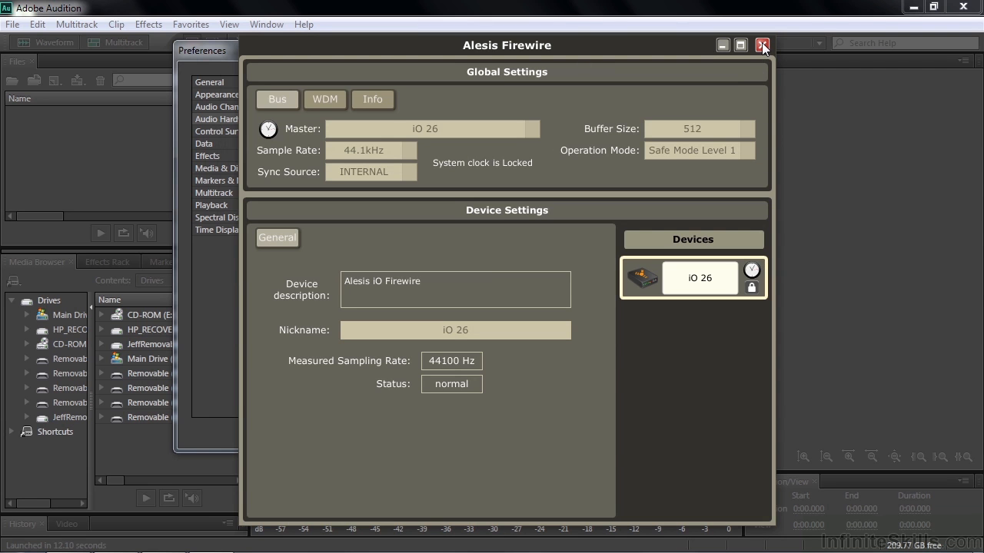
left_click(763, 44)
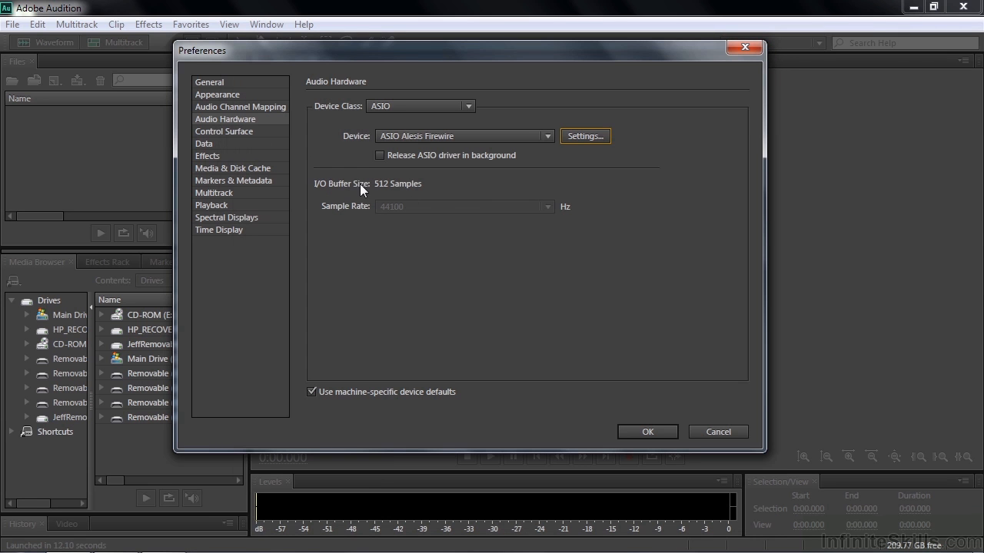
mouse_move(421, 187)
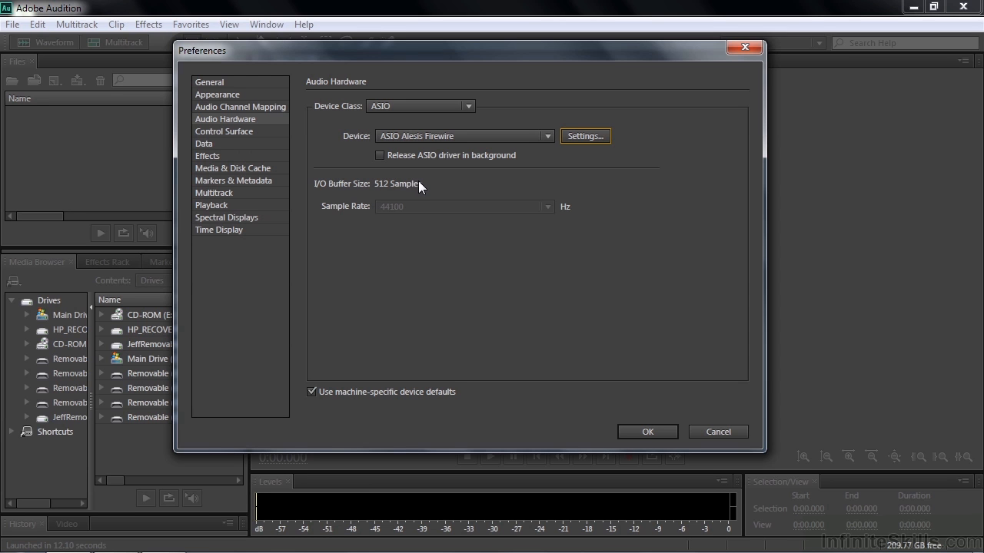
mouse_move(565, 214)
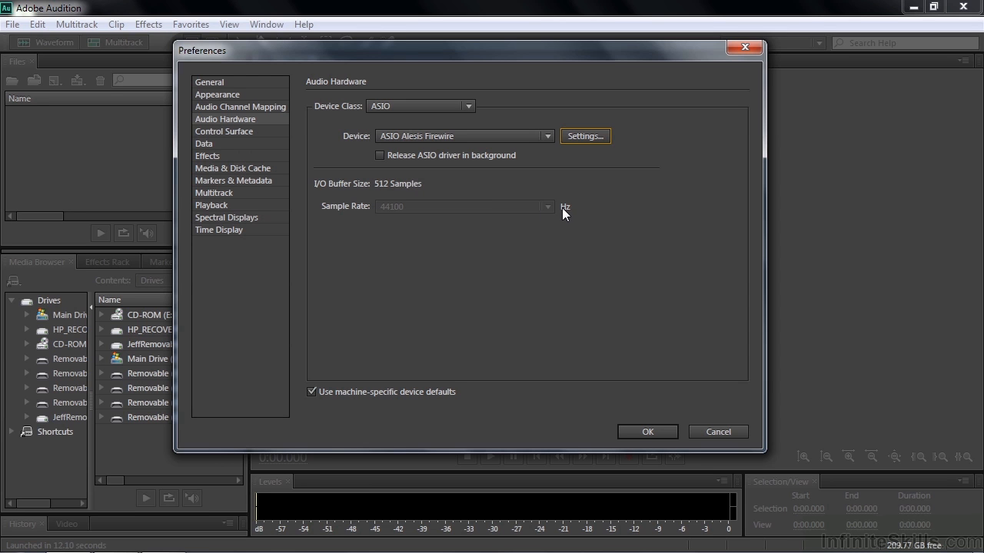
mouse_move(581, 231)
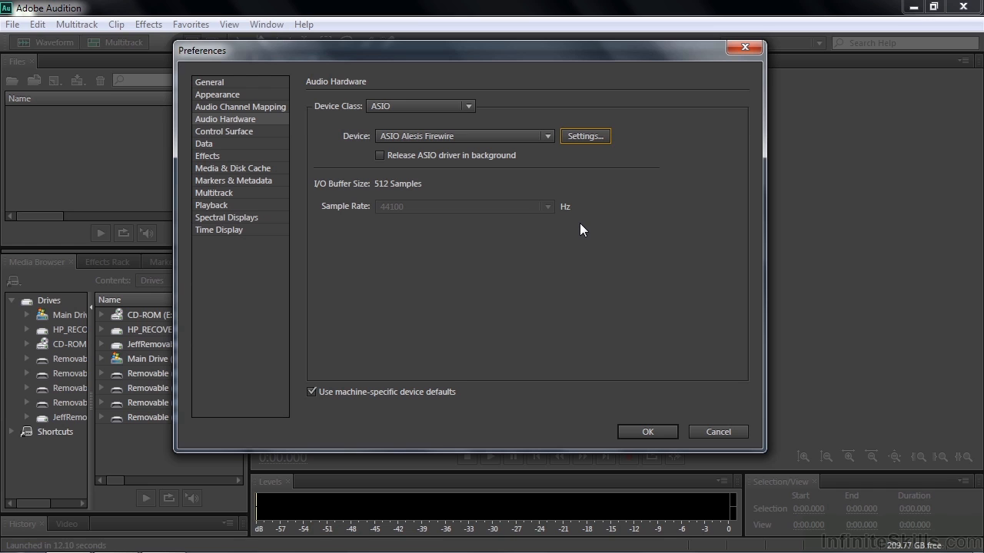
mouse_move(624, 203)
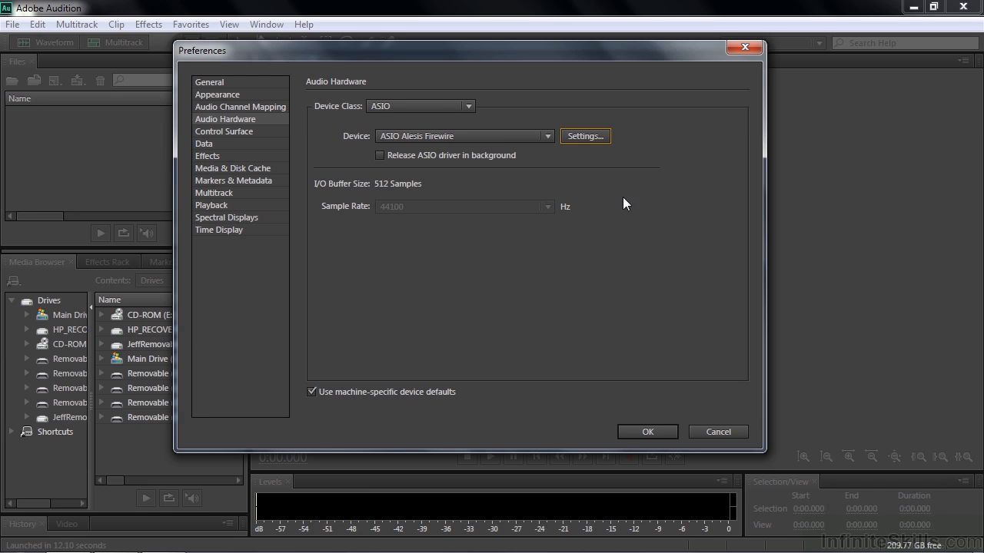
mouse_move(609, 198)
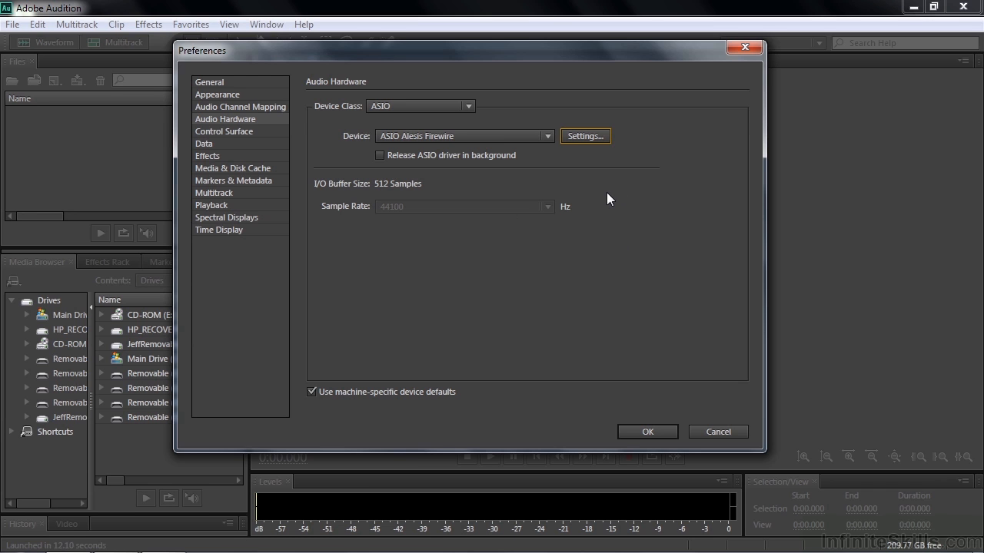
mouse_move(621, 224)
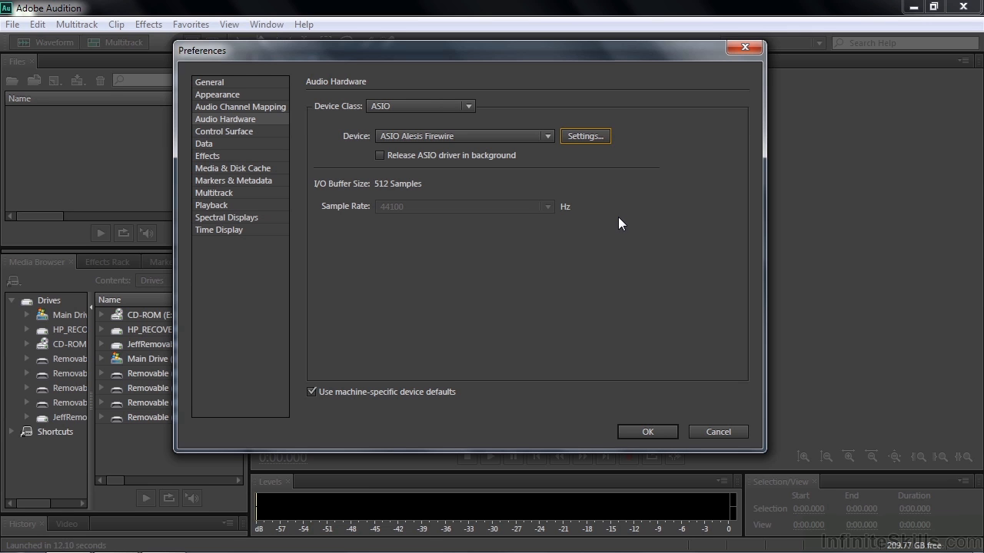
mouse_move(516, 183)
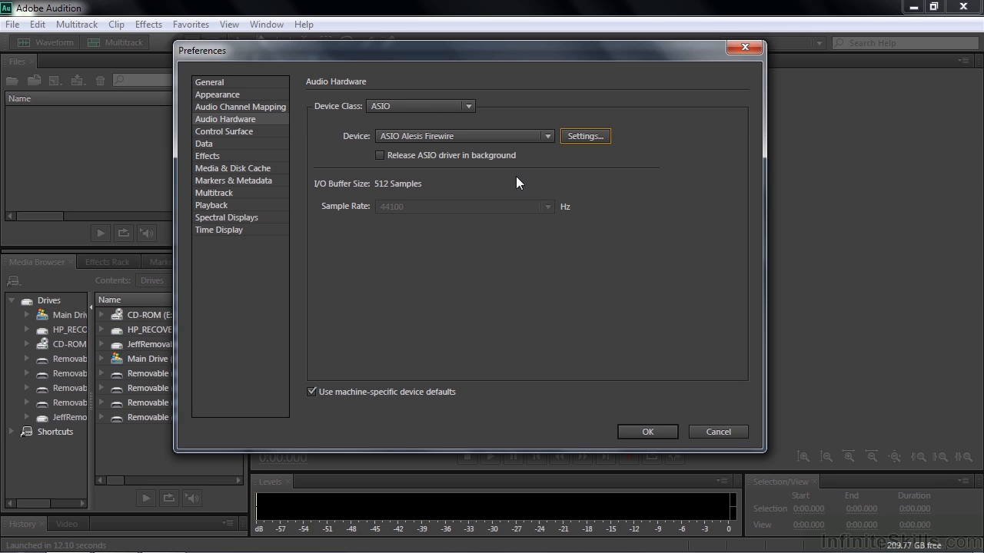
Step: Show Audio Channel Mapping with IO 26 Line 1/2 inputs and IO 26 Bus outputs
left_click(240, 106)
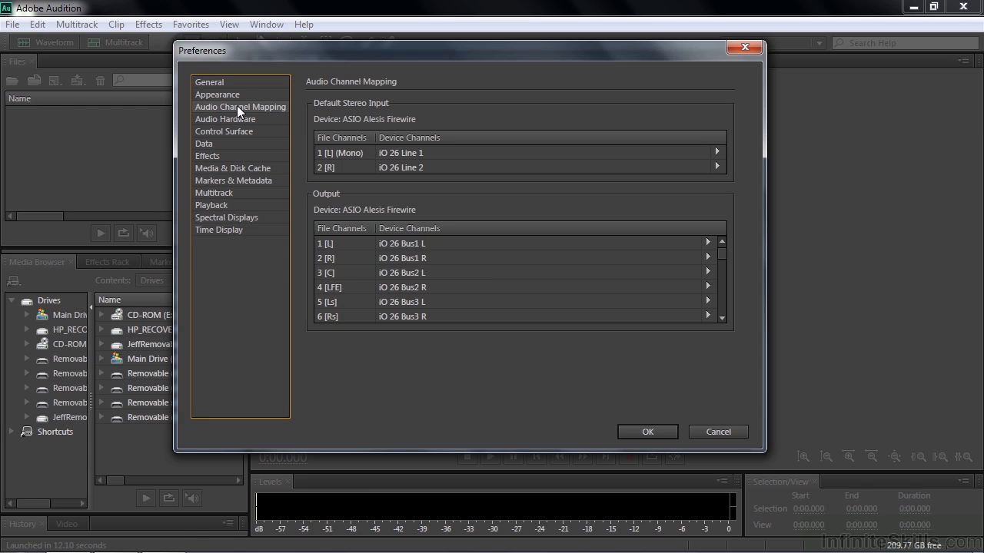
mouse_move(443, 151)
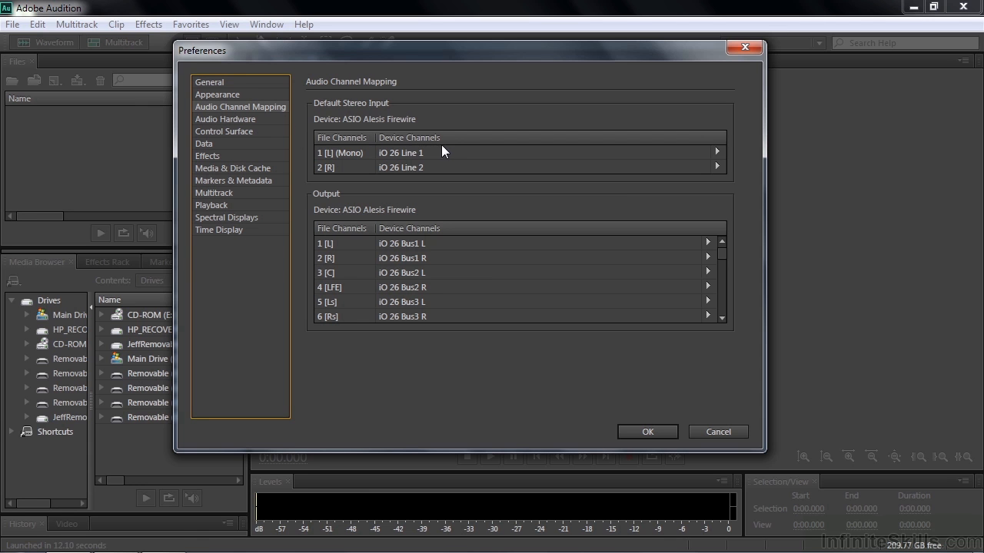
mouse_move(432, 163)
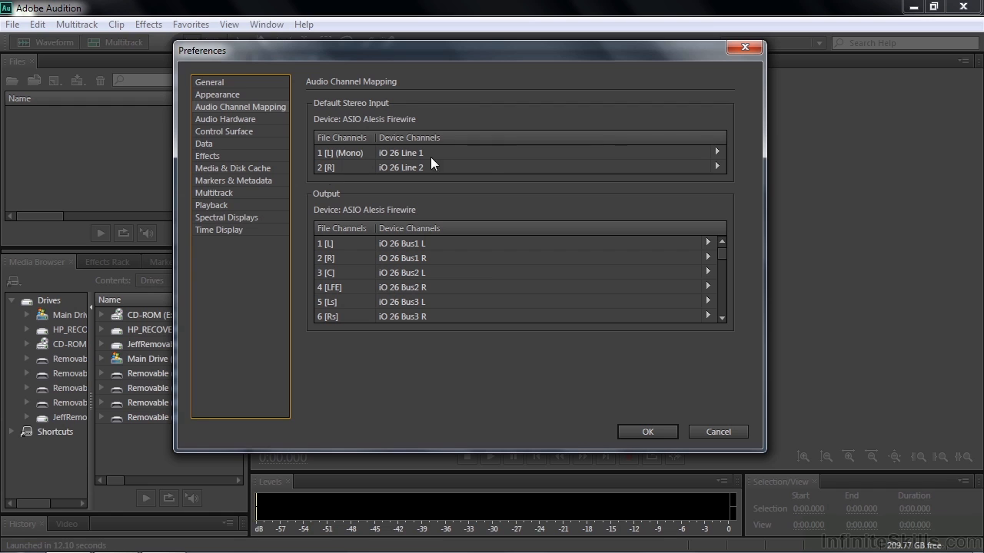
mouse_move(421, 159)
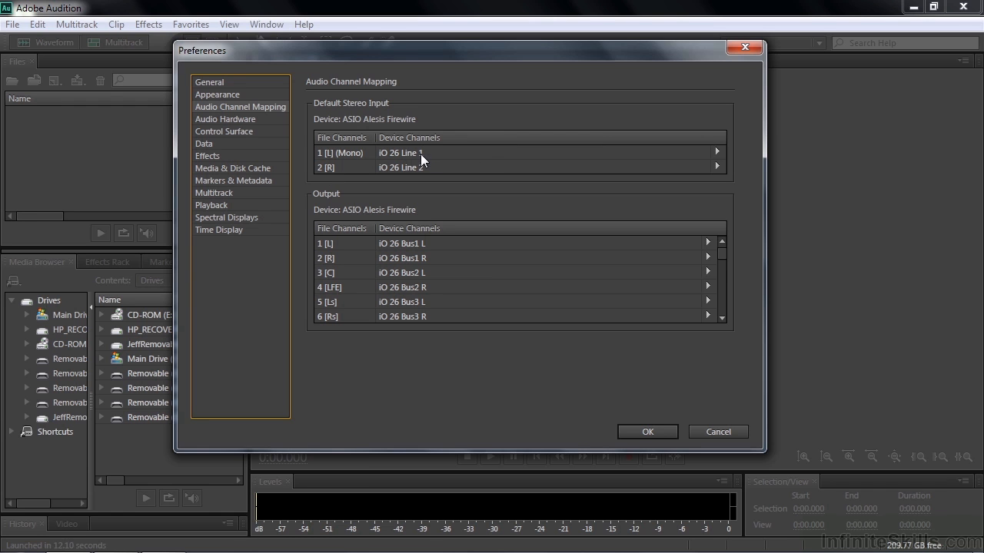
mouse_move(432, 167)
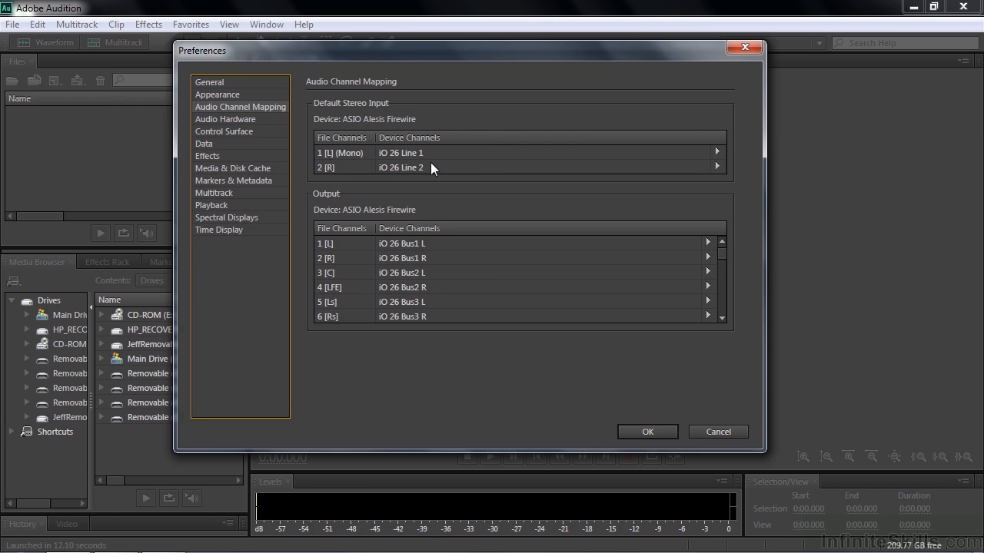
mouse_move(415, 212)
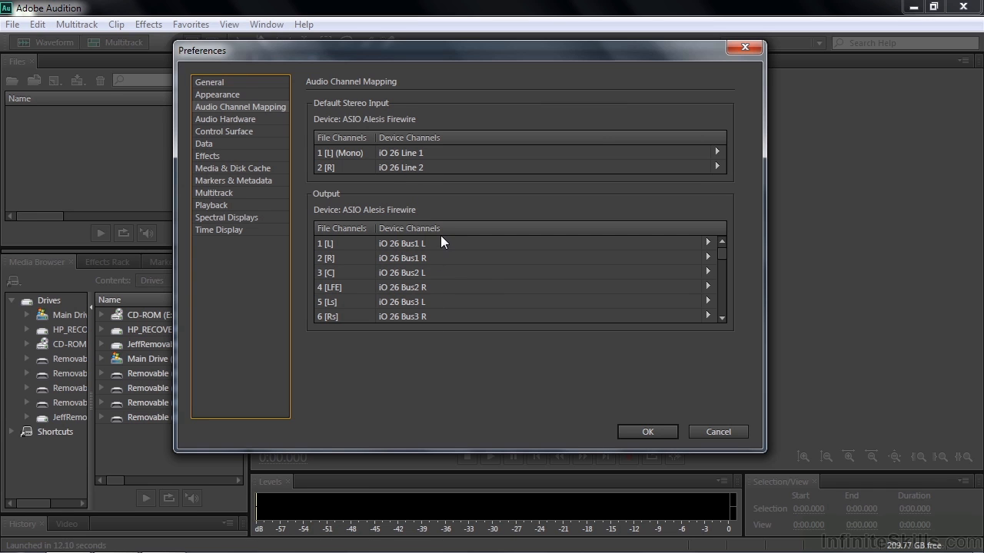
mouse_move(449, 249)
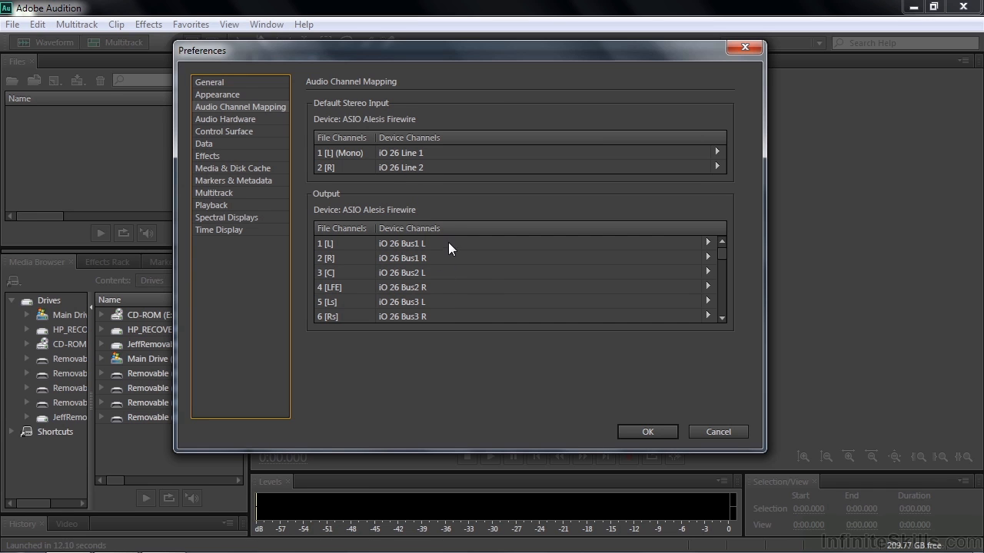
mouse_move(453, 243)
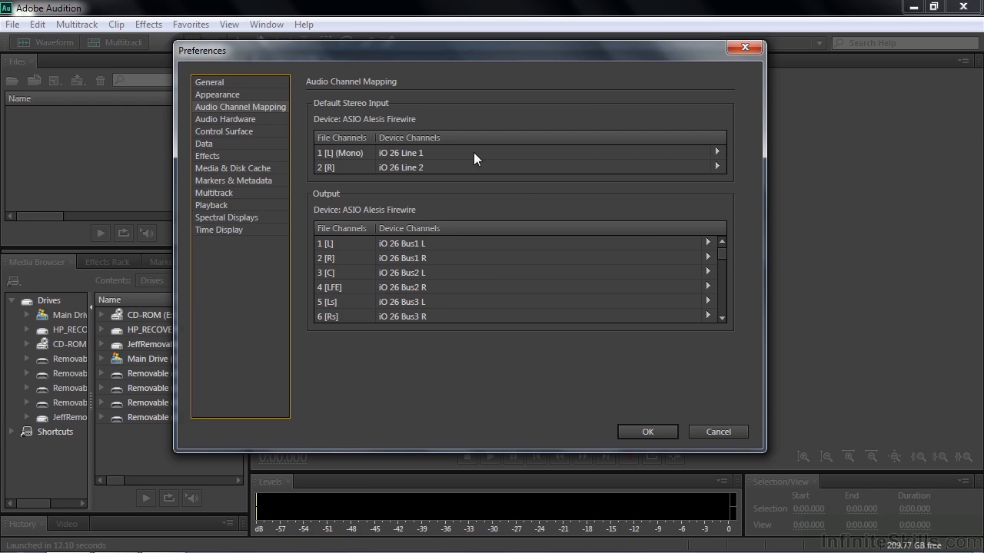
mouse_move(455, 157)
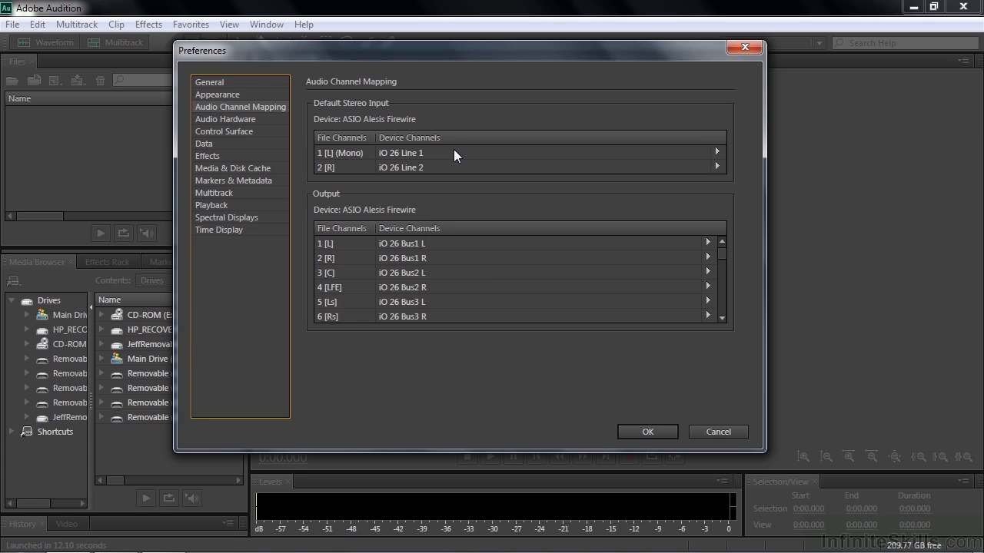
mouse_move(739, 163)
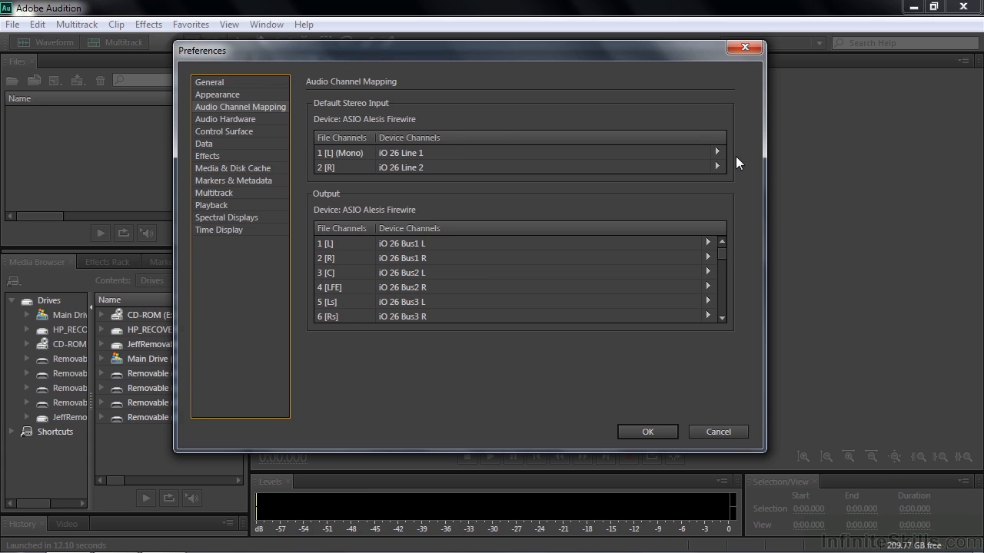
left_click(710, 153)
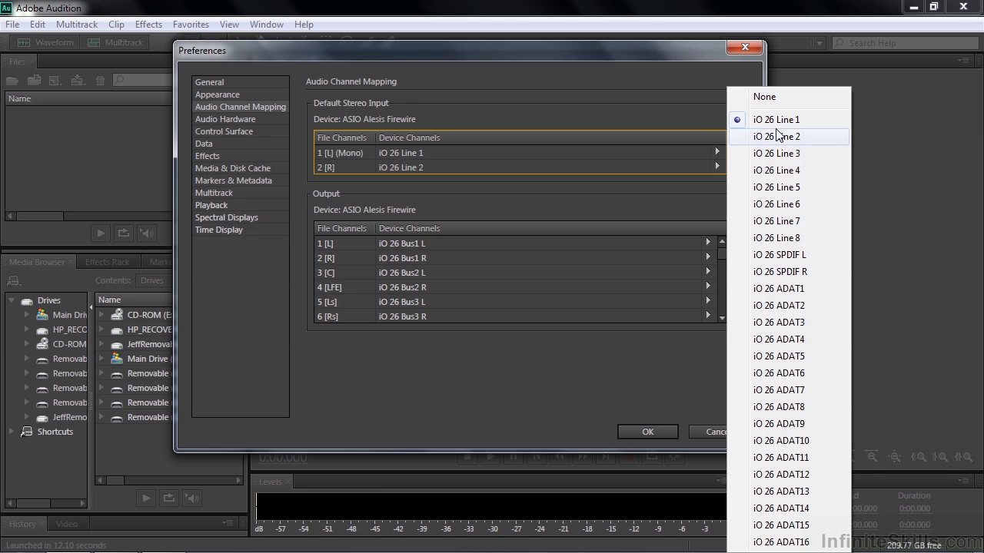
mouse_move(777, 188)
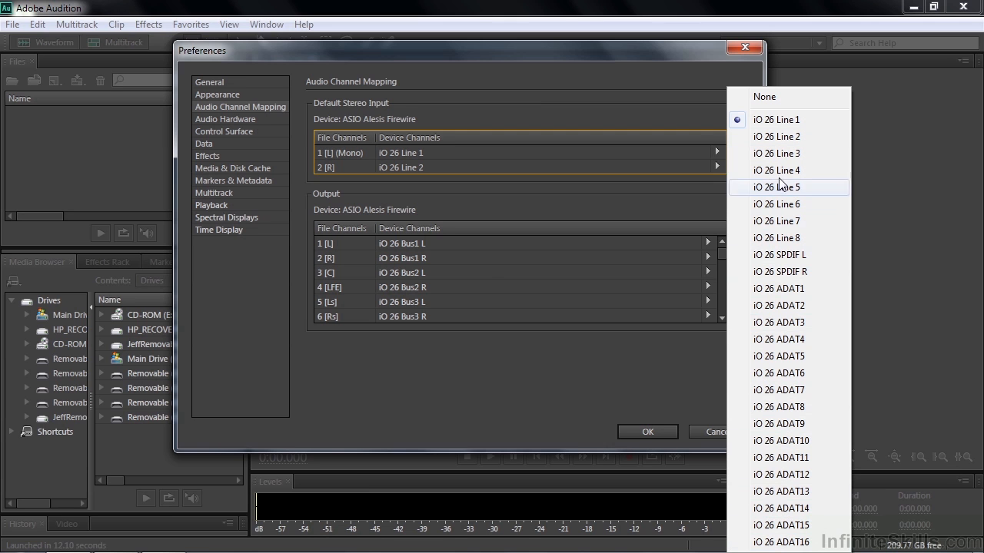
mouse_move(780, 117)
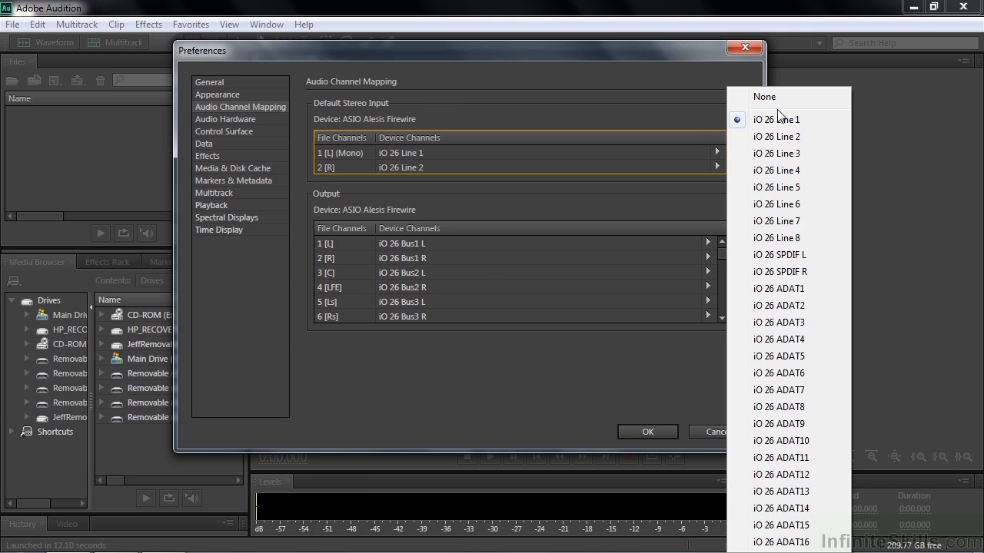
mouse_move(673, 224)
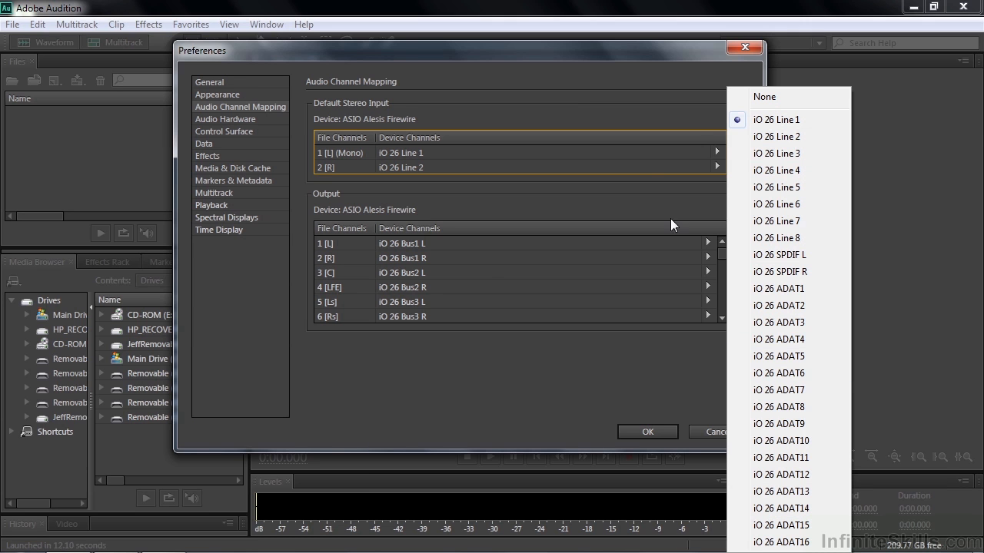
mouse_move(776, 136)
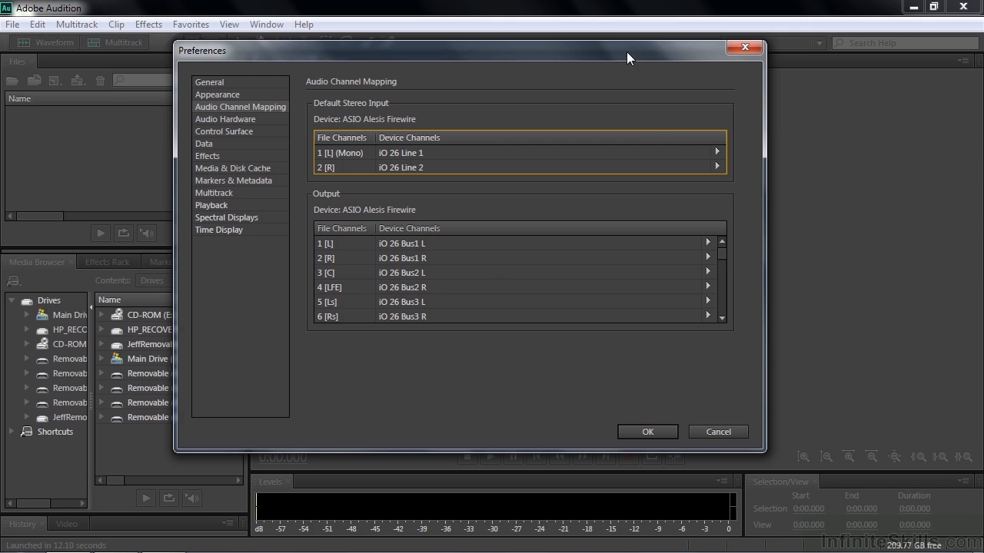
mouse_move(618, 52)
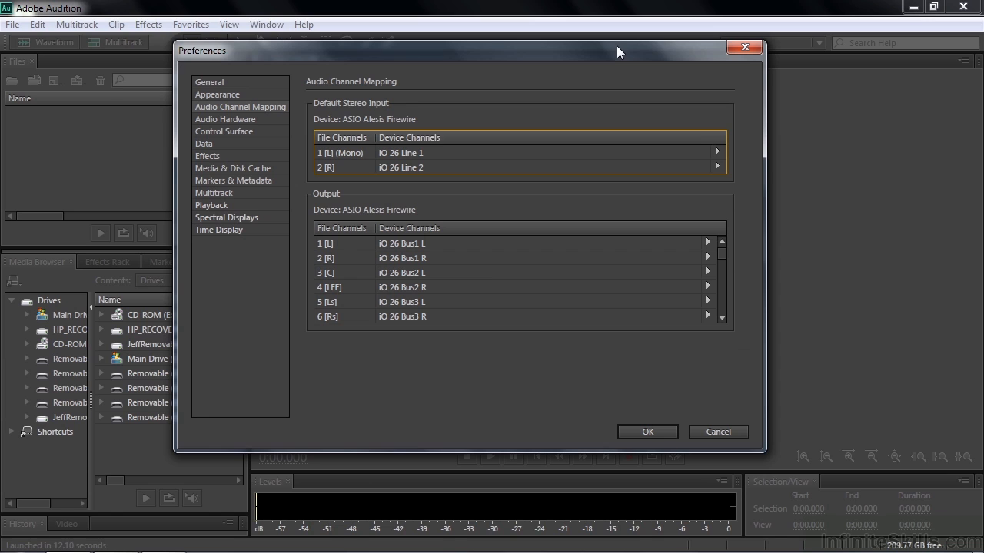